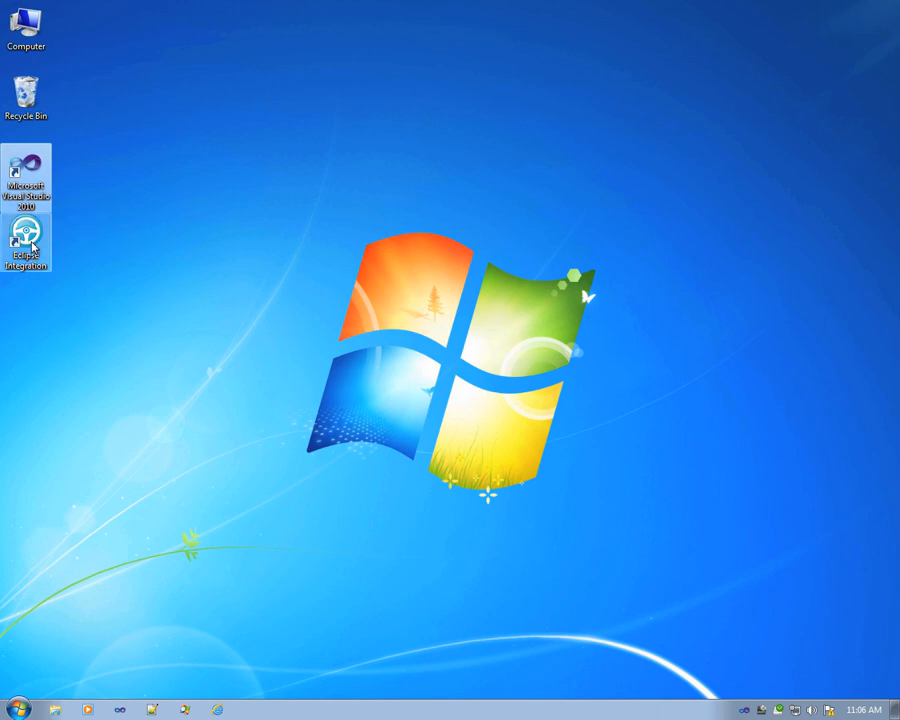
pyautogui.moveTo(27, 240)
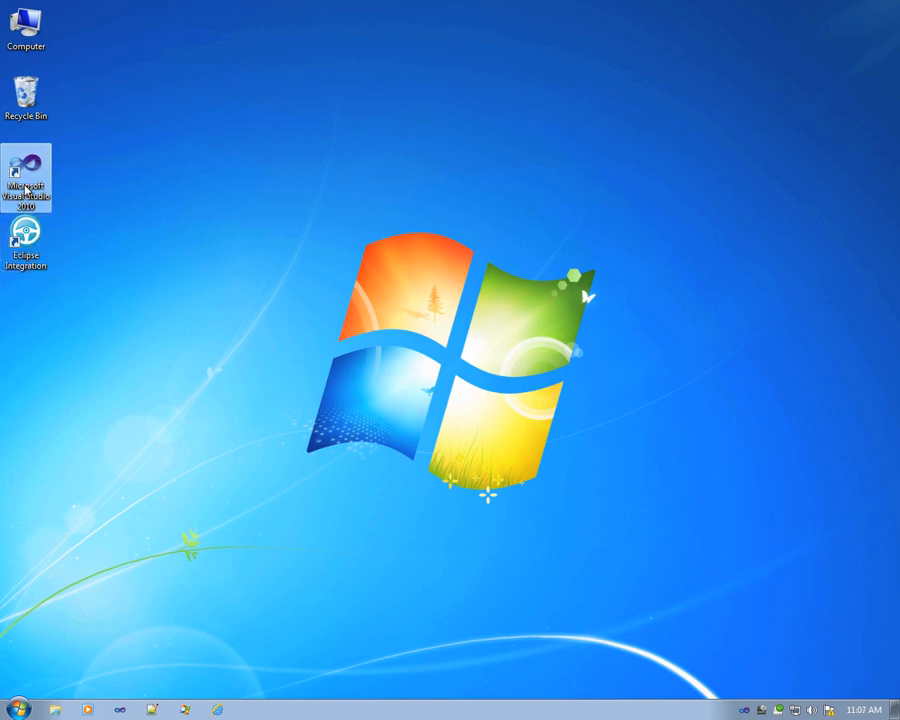
# Step: Launch Microsoft Visual Studio 2010 from its desktop shortcut
pyautogui.doubleClick(25, 180)
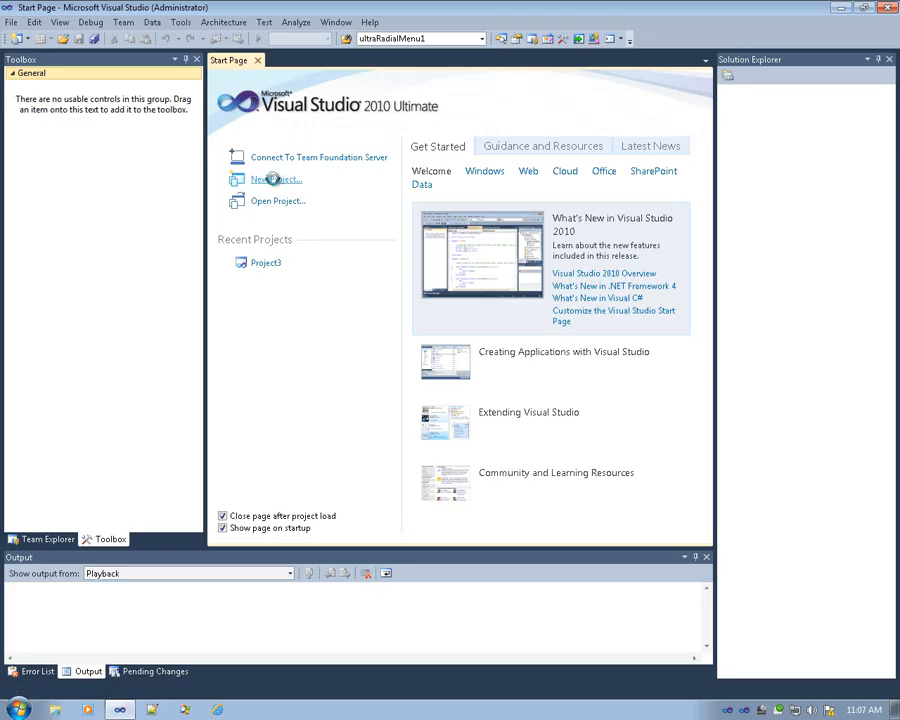
# Step: Create a Functional Test Project named Project2 from the Start Page
pyautogui.click(274, 179)
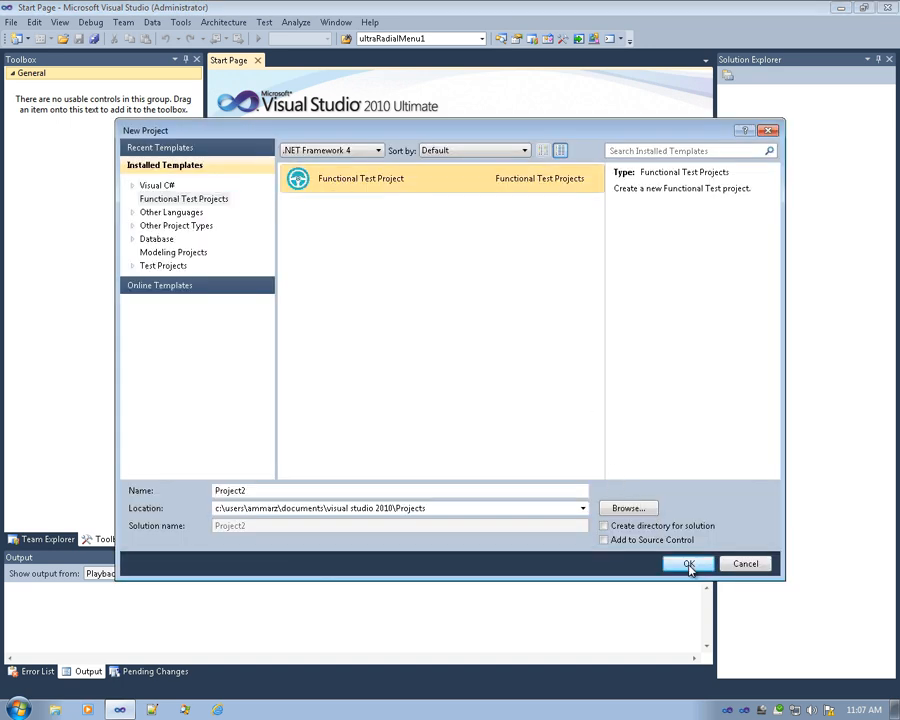
pyautogui.click(689, 564)
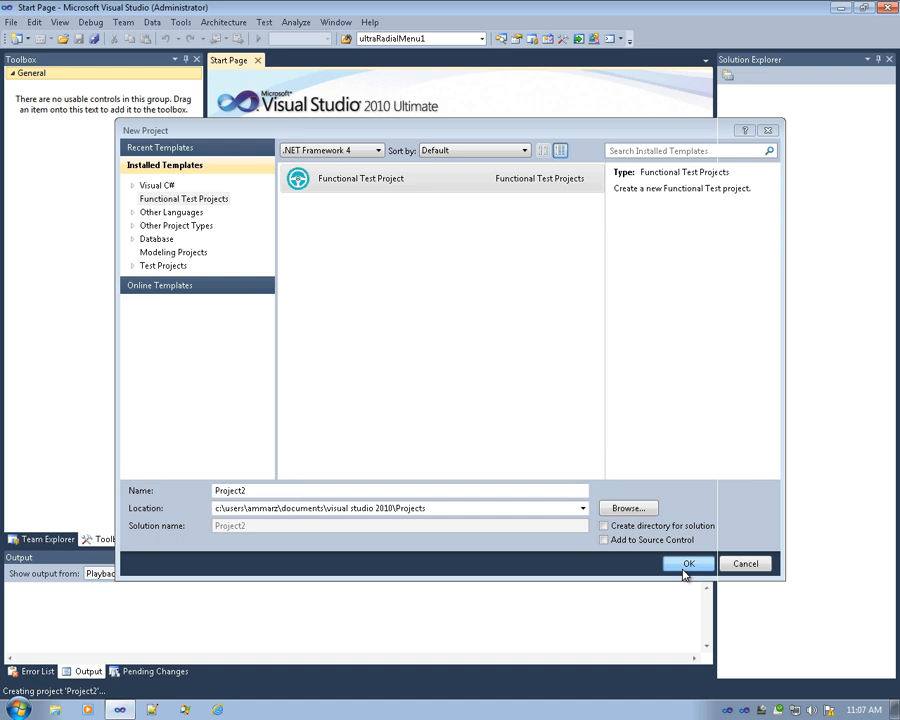
pyautogui.click(688, 563)
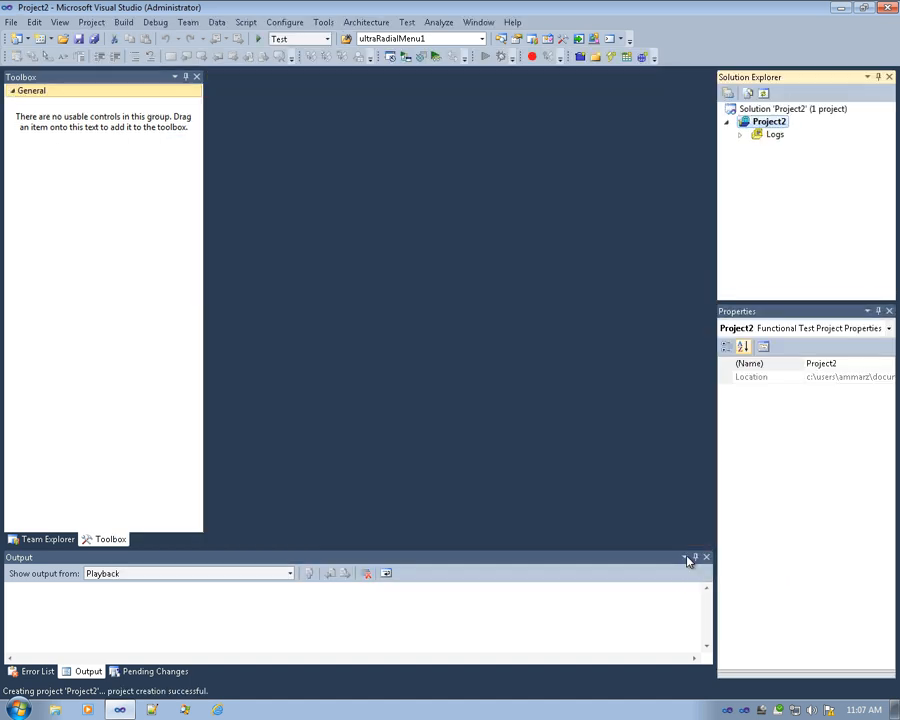
pyautogui.moveTo(532, 57)
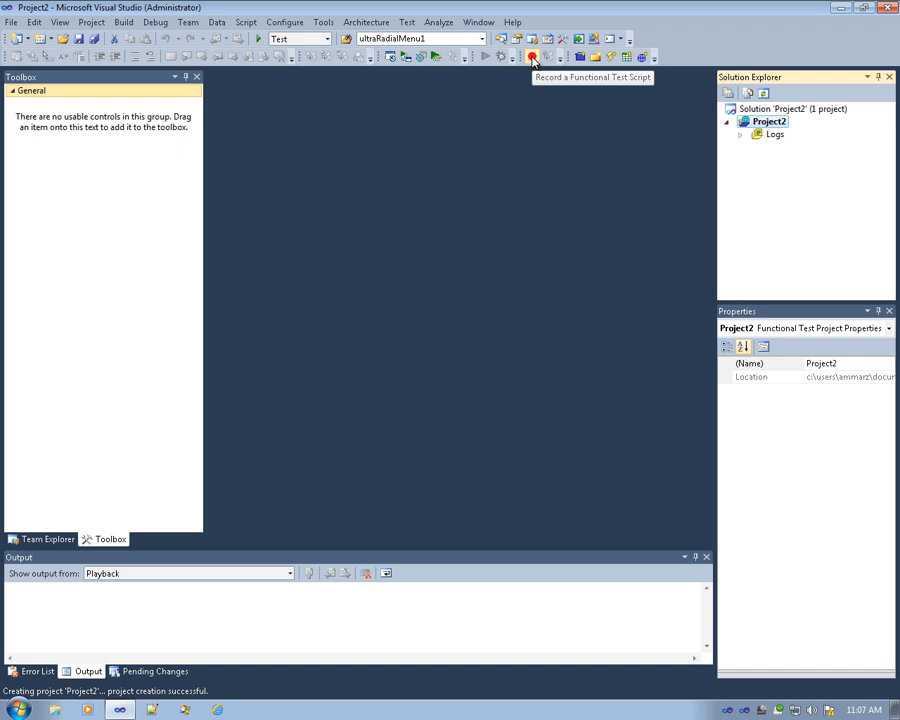
# Step: Start recording a new script, Script1.vb, with the default script assets
pyautogui.click(531, 57)
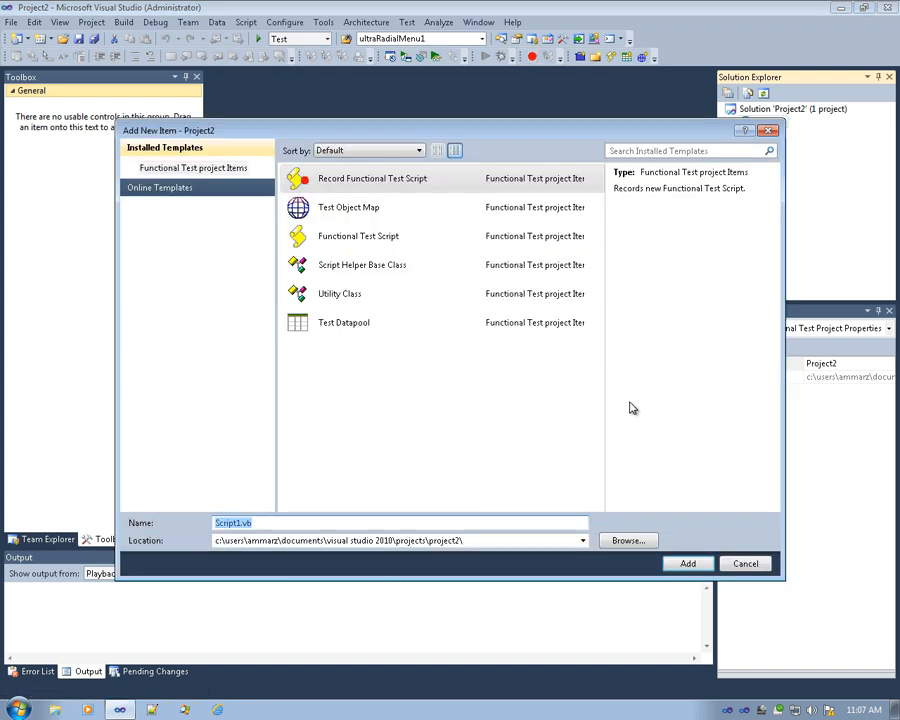
pyautogui.moveTo(680, 617)
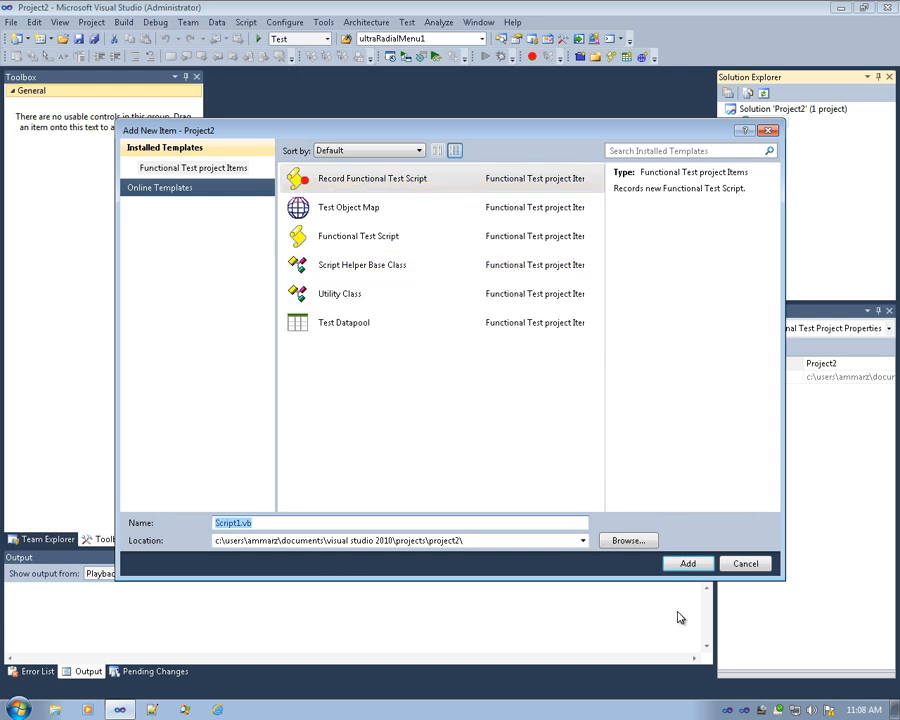
pyautogui.click(688, 563)
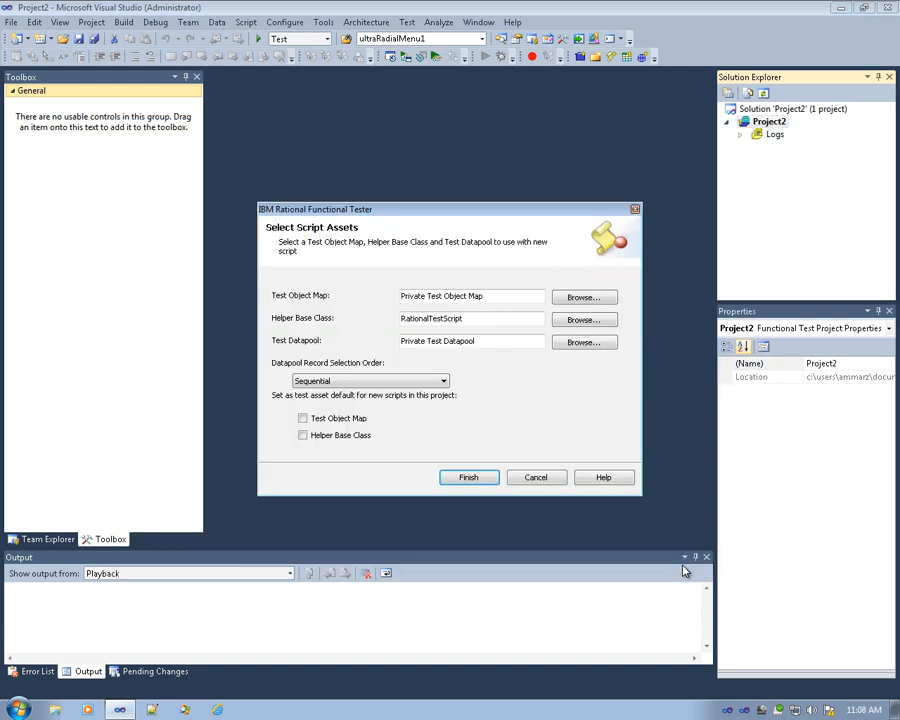
pyautogui.moveTo(483, 413)
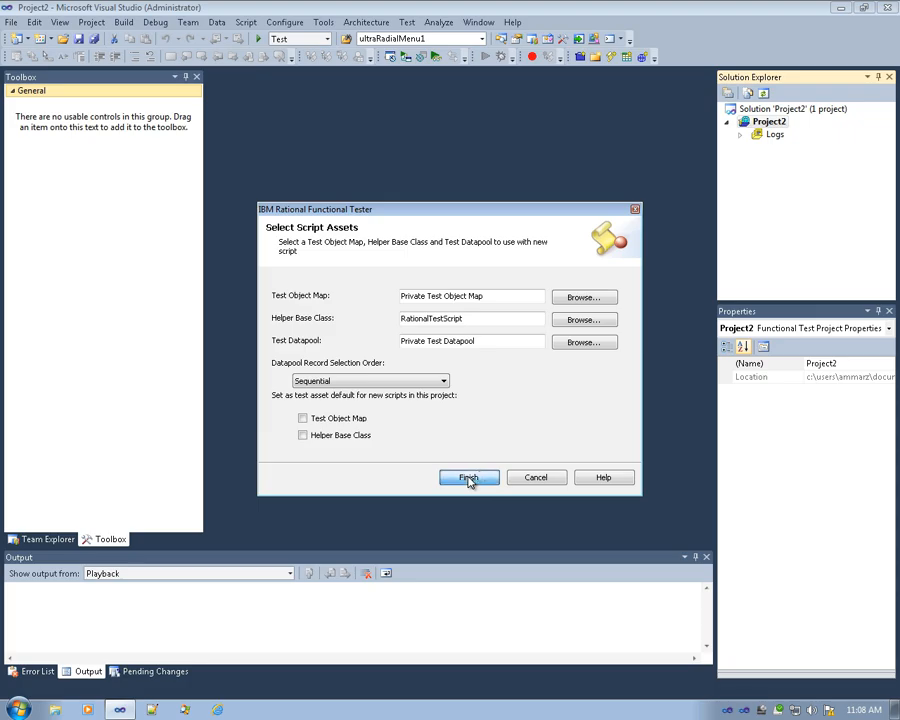
pyautogui.click(468, 477)
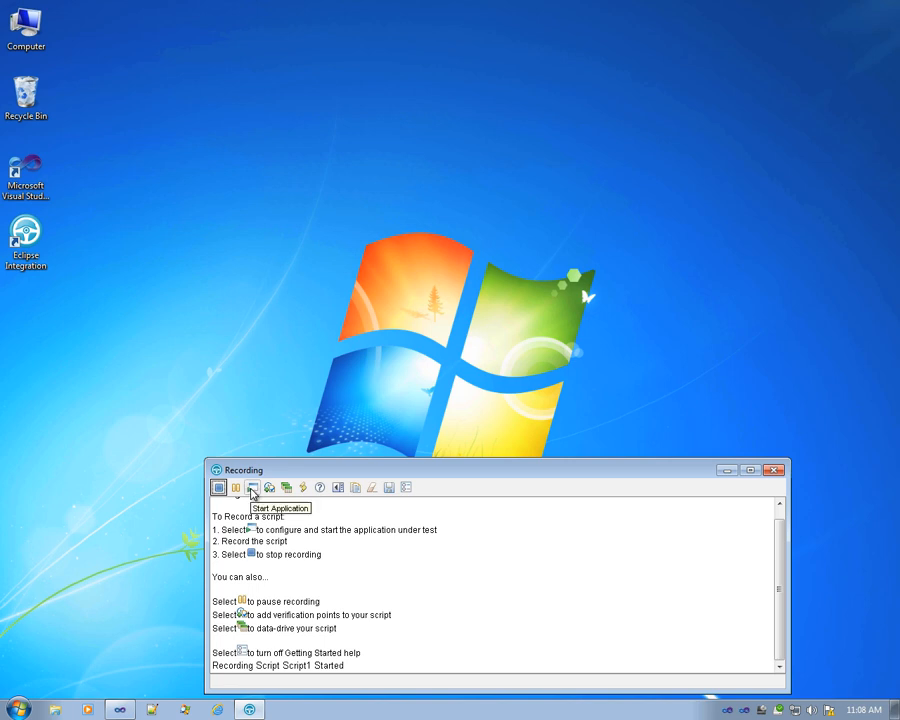
# Step: Launch the CollapsibleNavigationPaneCS sample application from the recording toolbar
pyautogui.click(252, 487)
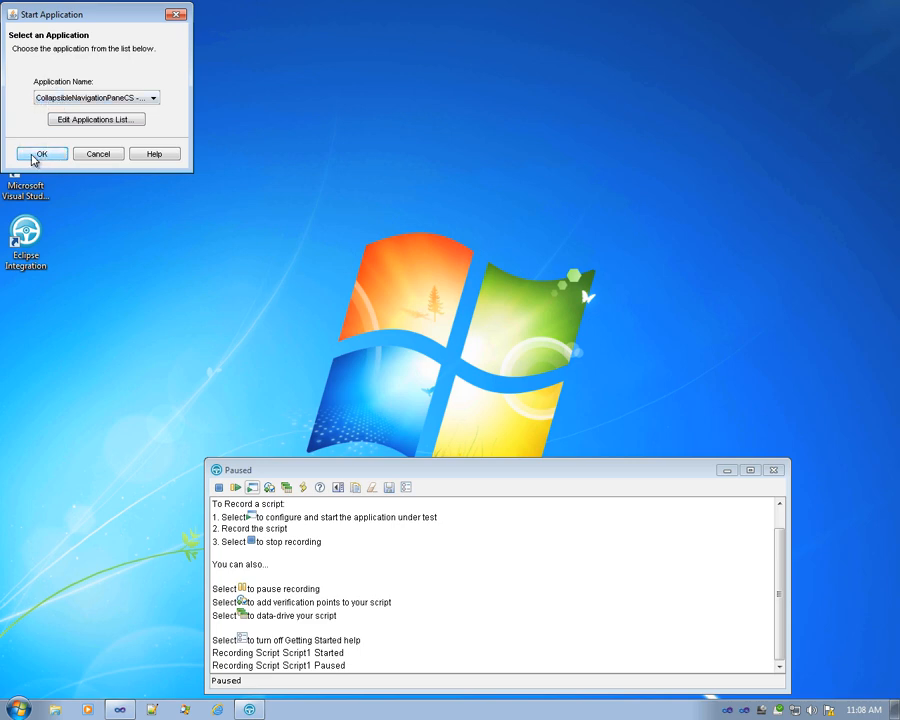
pyautogui.click(41, 153)
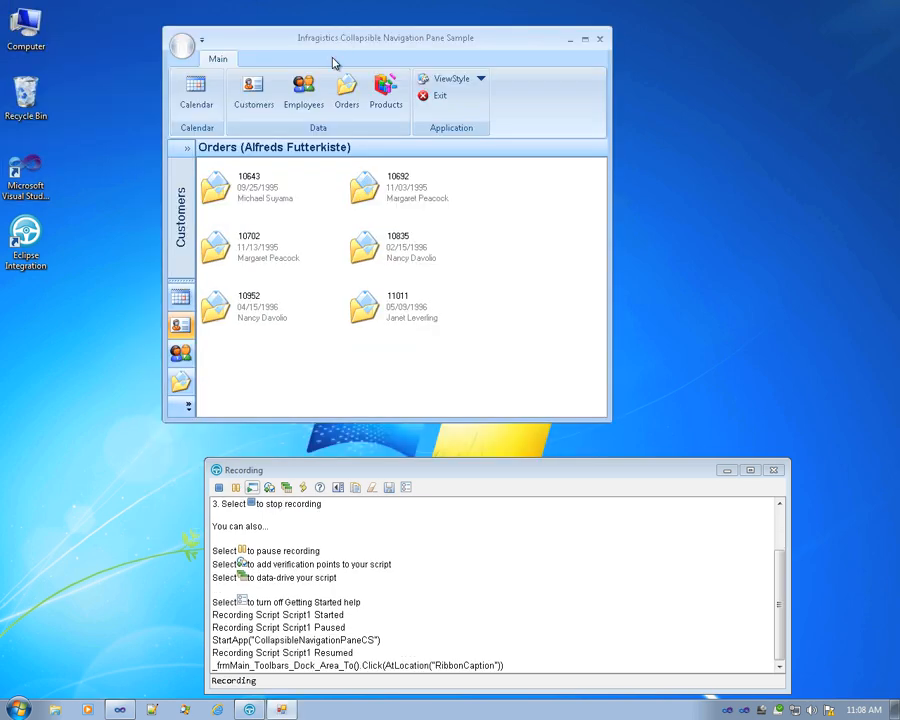
# Step: Expand the navigation pane to Employees, open order 10258, and select Mascarpone Fabioli
pyautogui.click(185, 148)
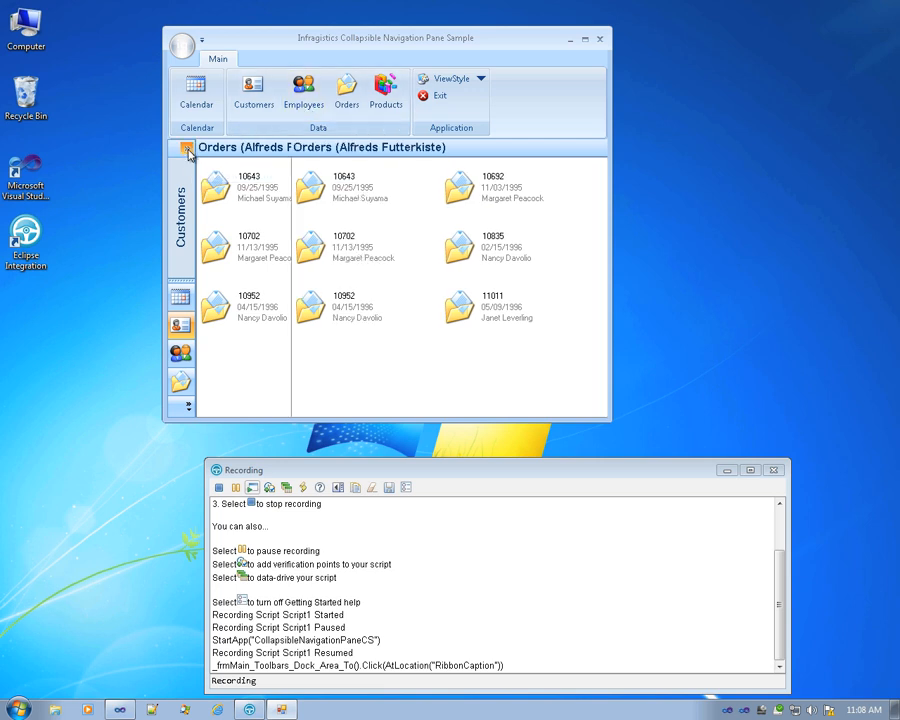
pyautogui.click(186, 147)
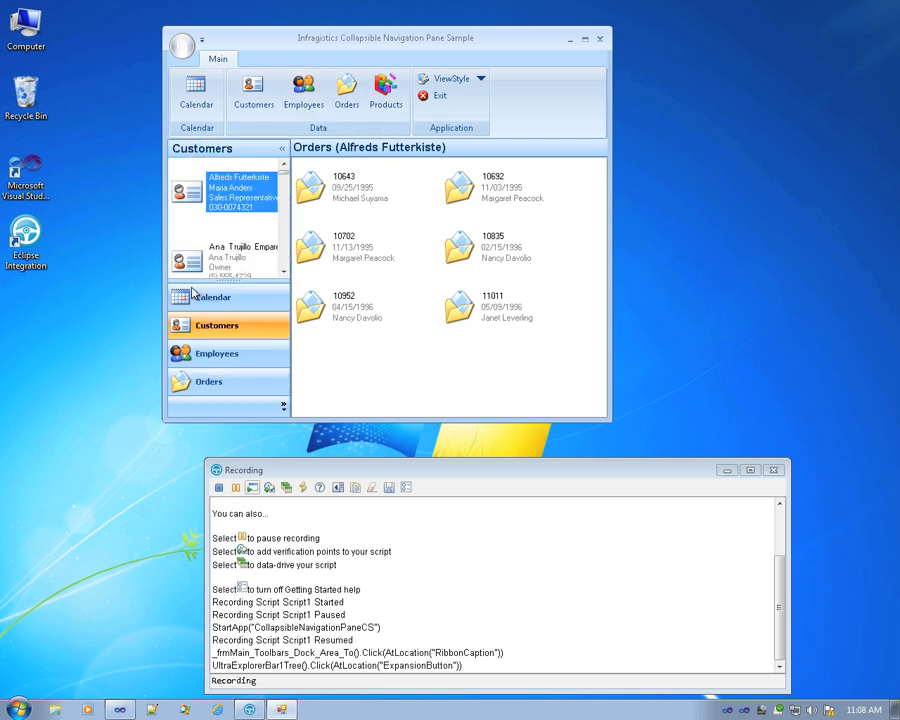
pyautogui.click(216, 353)
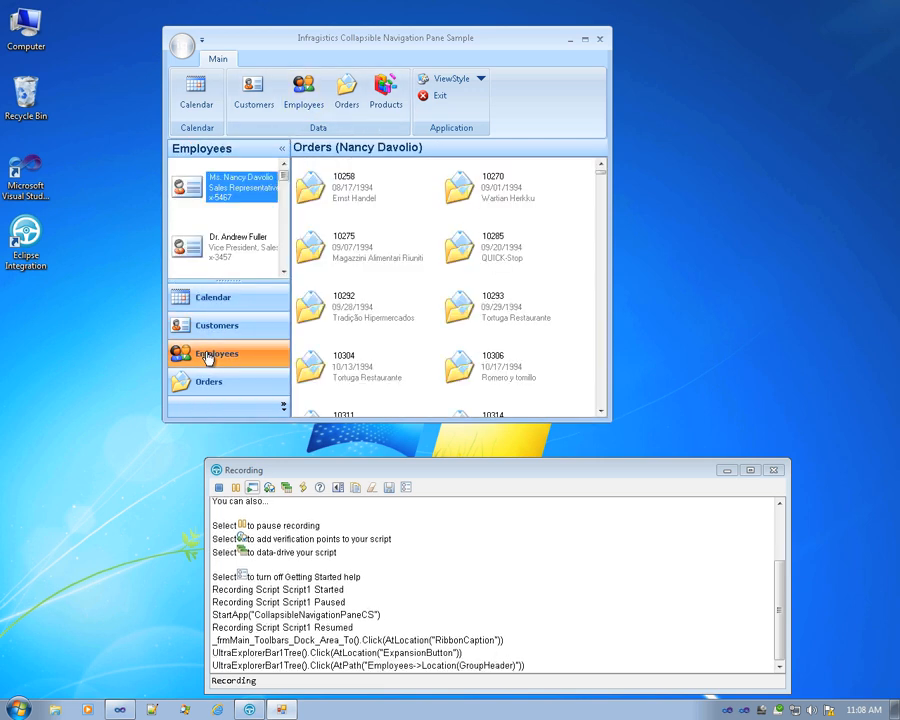
pyautogui.moveTo(423, 672)
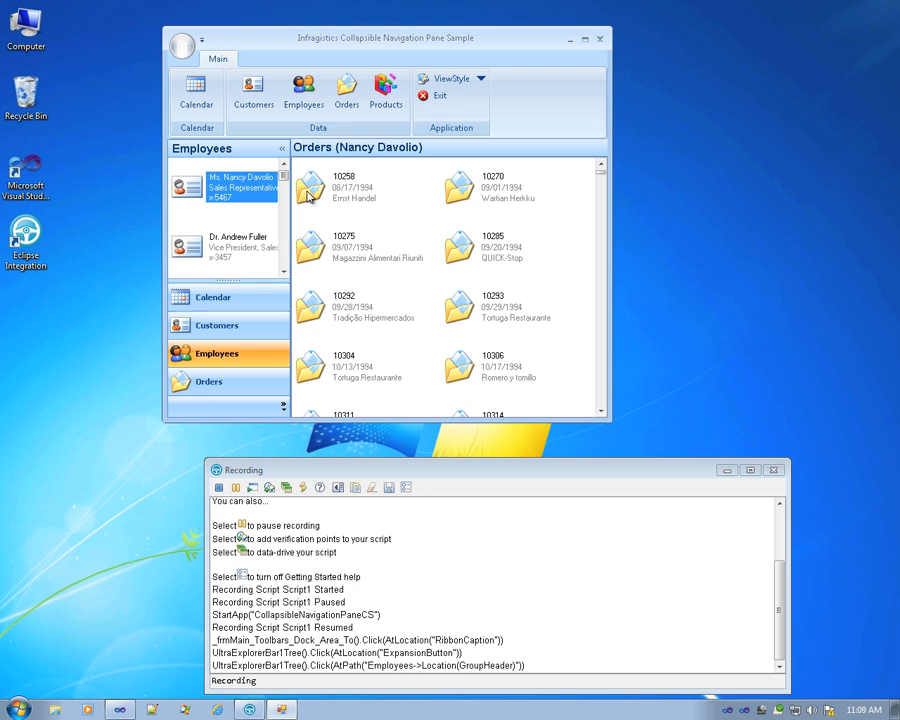
pyautogui.doubleClick(332, 187)
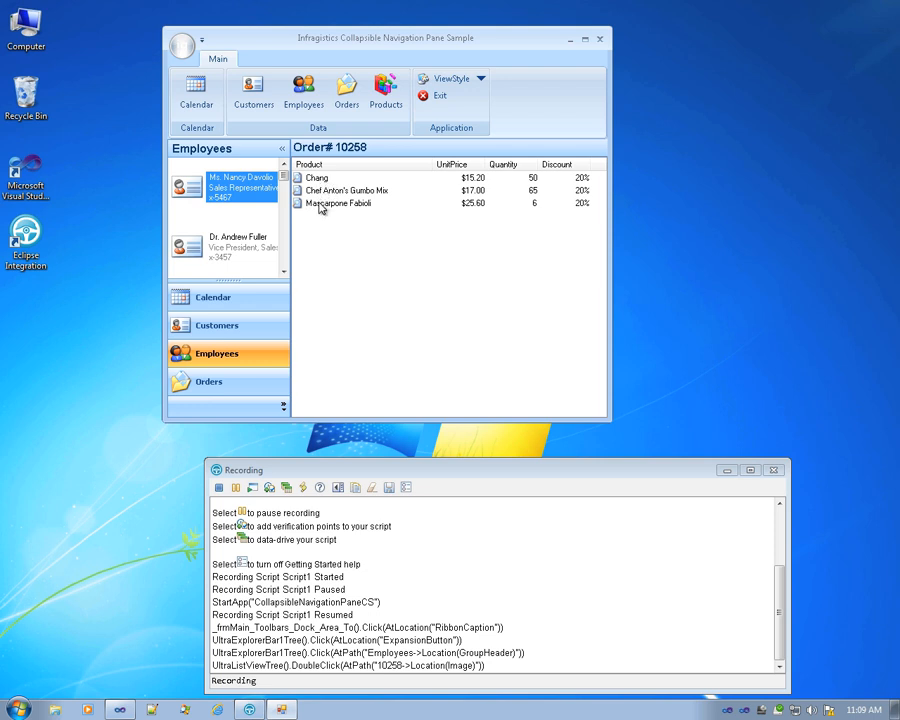
pyautogui.click(338, 203)
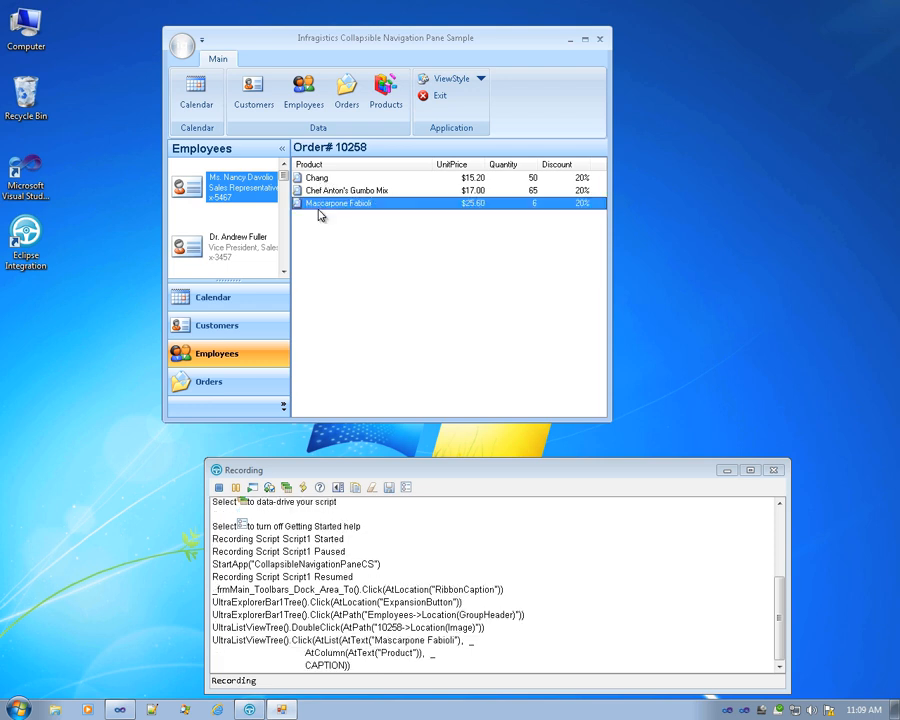
pyautogui.click(268, 488)
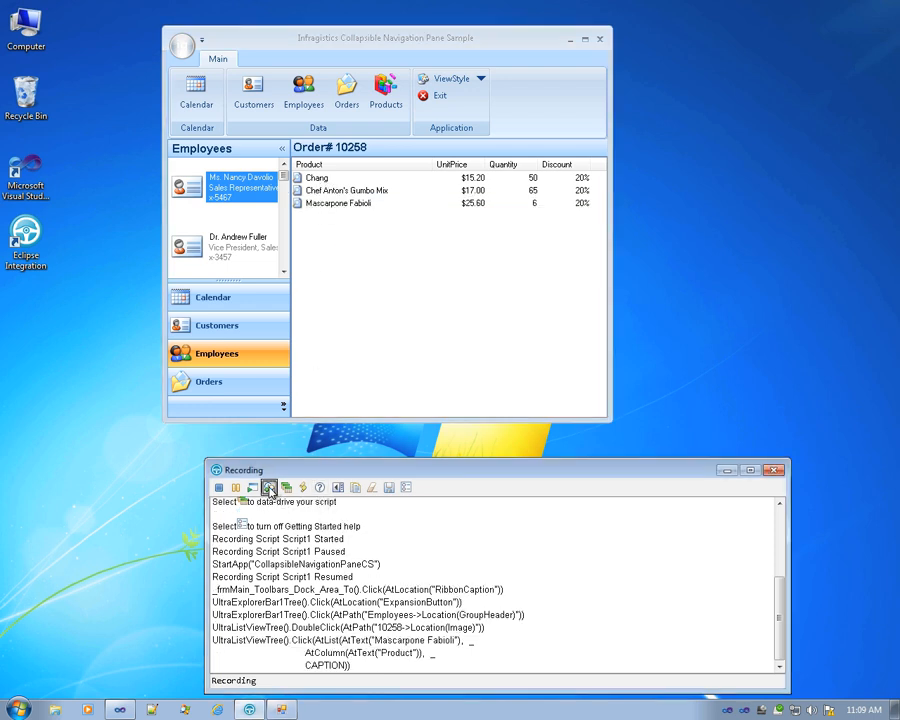
# Step: Add a data verification point on the product list using itemProperties instead of columns
pyautogui.click(268, 487)
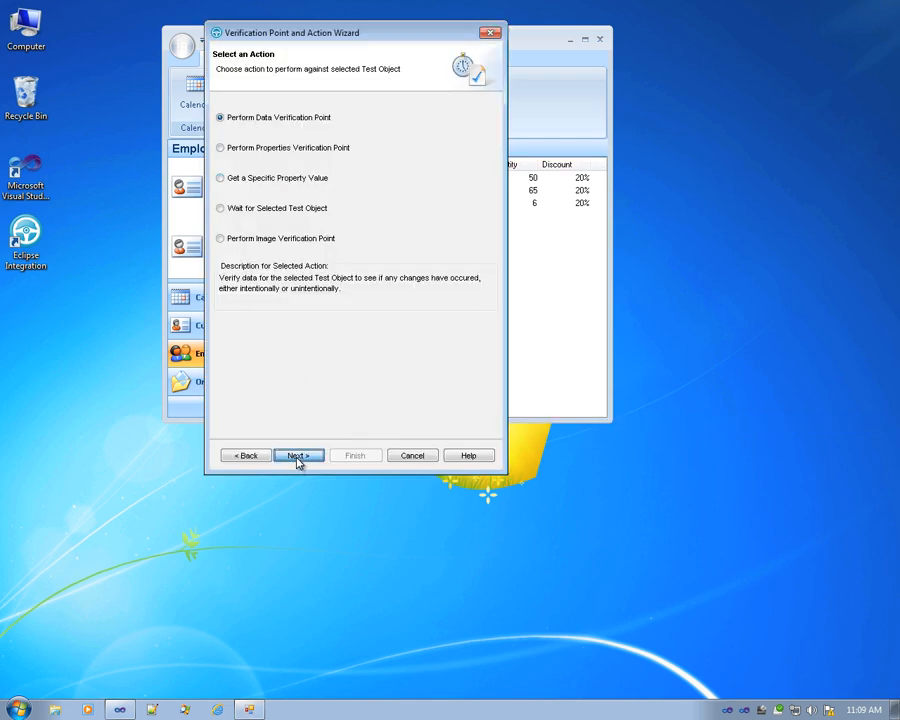
pyautogui.click(297, 455)
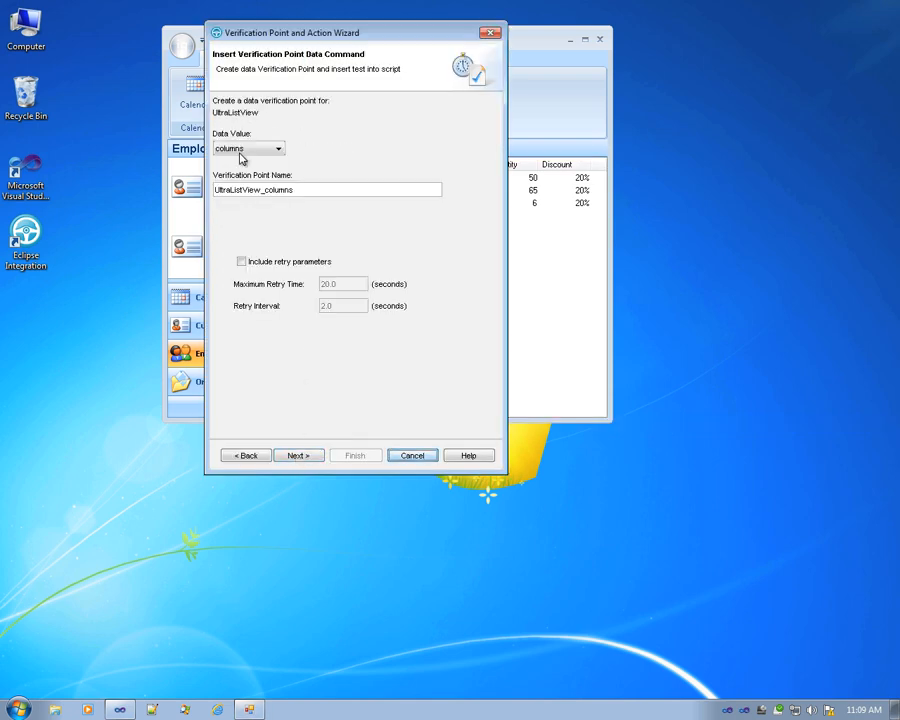
pyautogui.click(277, 148)
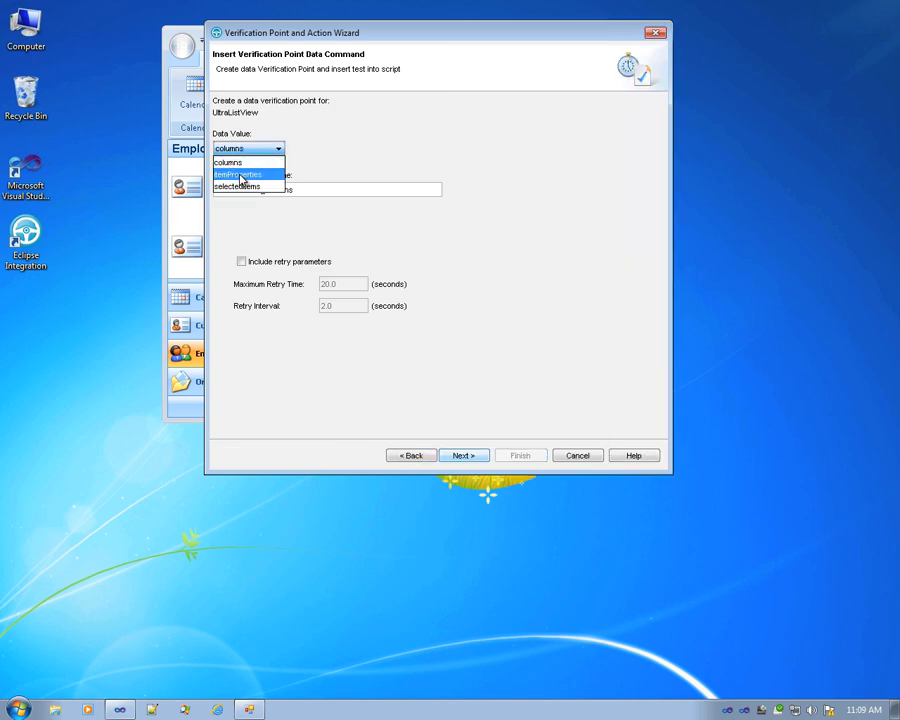
pyautogui.click(239, 175)
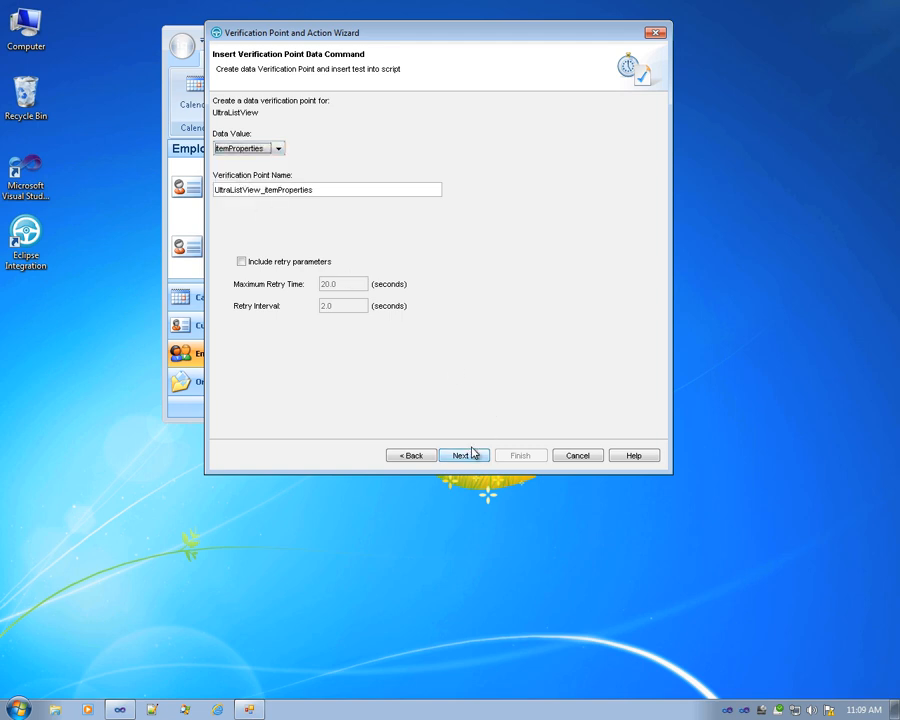
pyautogui.click(462, 455)
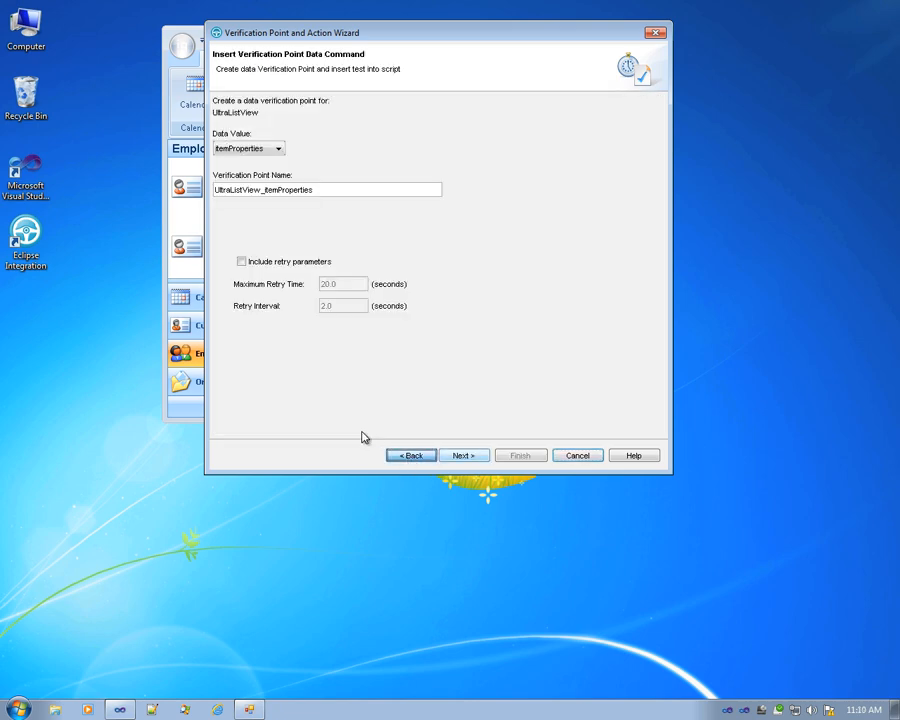
pyautogui.click(463, 455)
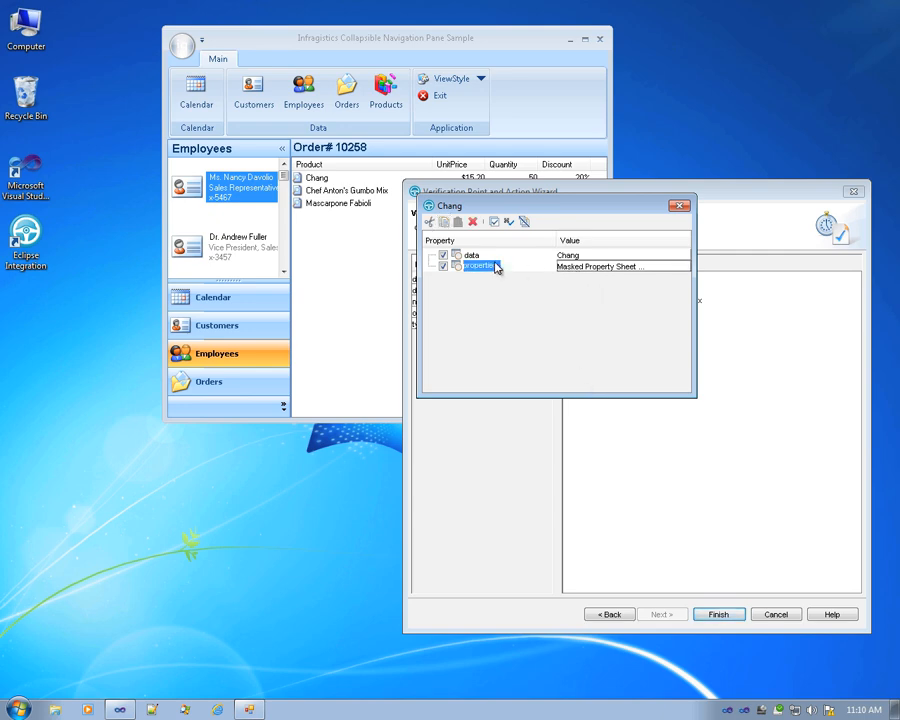
# Step: Inspect Chang's property sheet, then finish the item-properties verification point
pyautogui.doubleClick(481, 266)
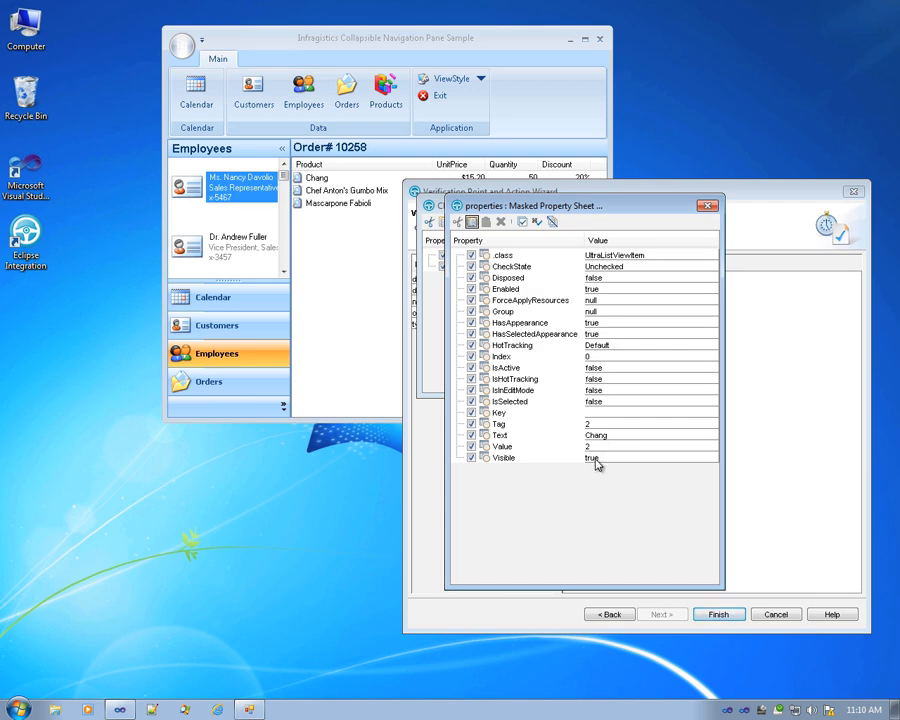
pyautogui.moveTo(688, 425)
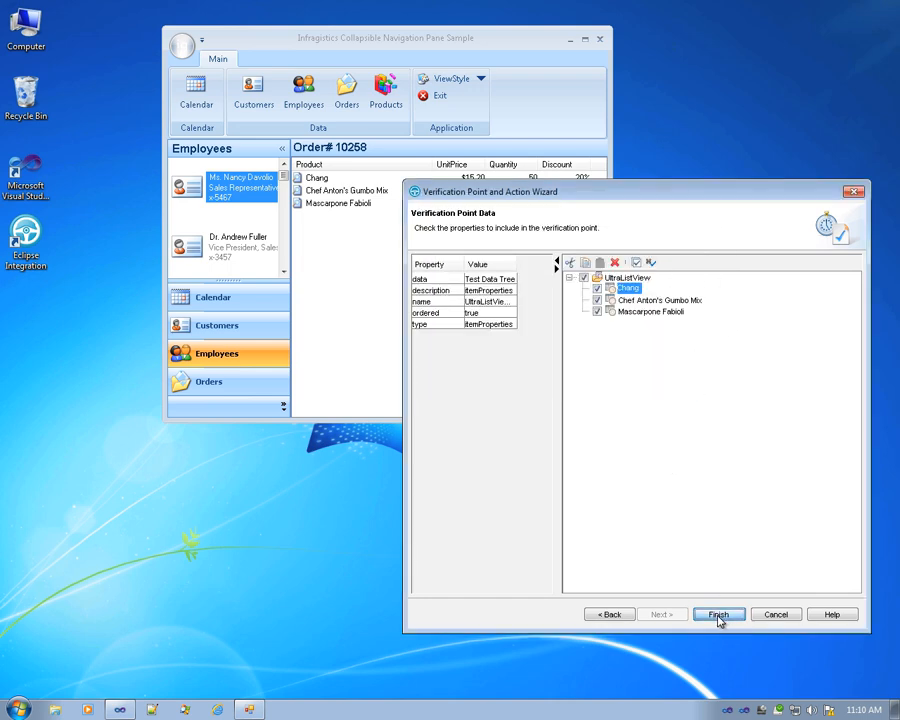
pyautogui.click(718, 614)
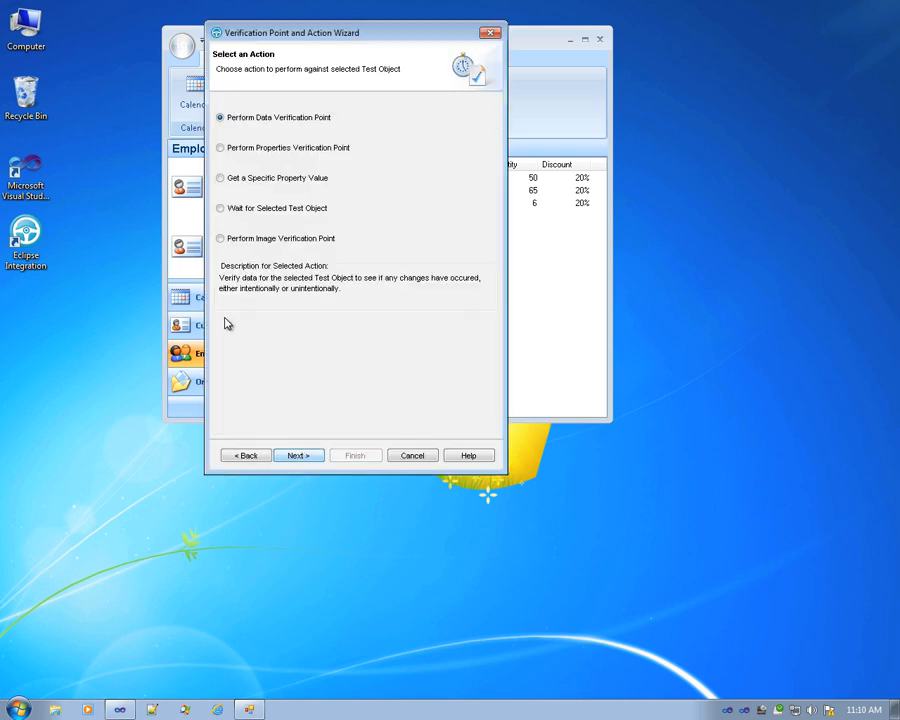
# Step: Add a data verification point on the selected group text 'Employees'
pyautogui.click(297, 455)
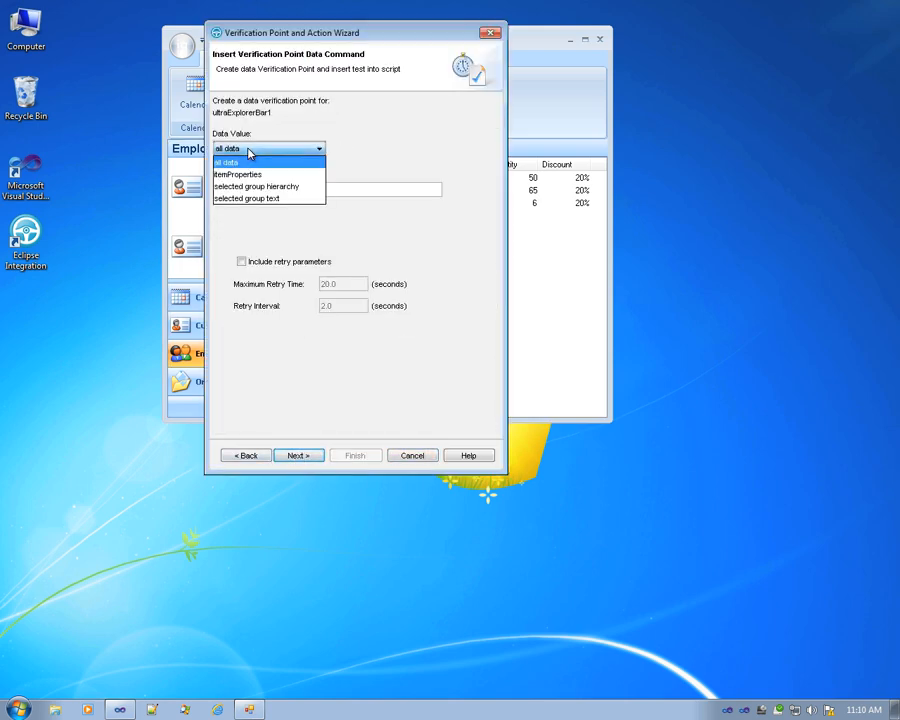
pyautogui.moveTo(246, 198)
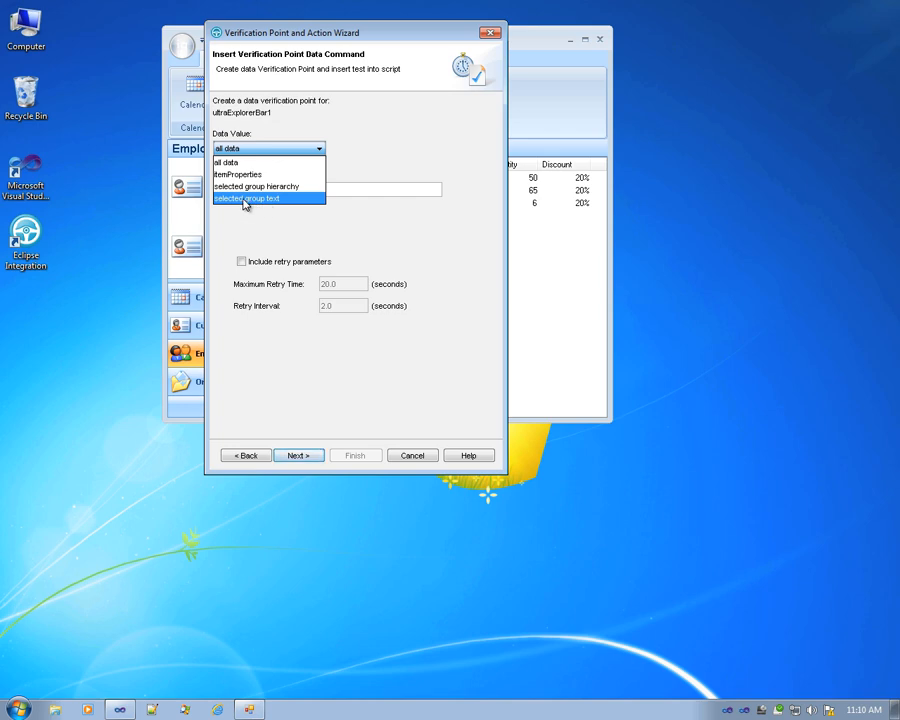
pyautogui.click(246, 198)
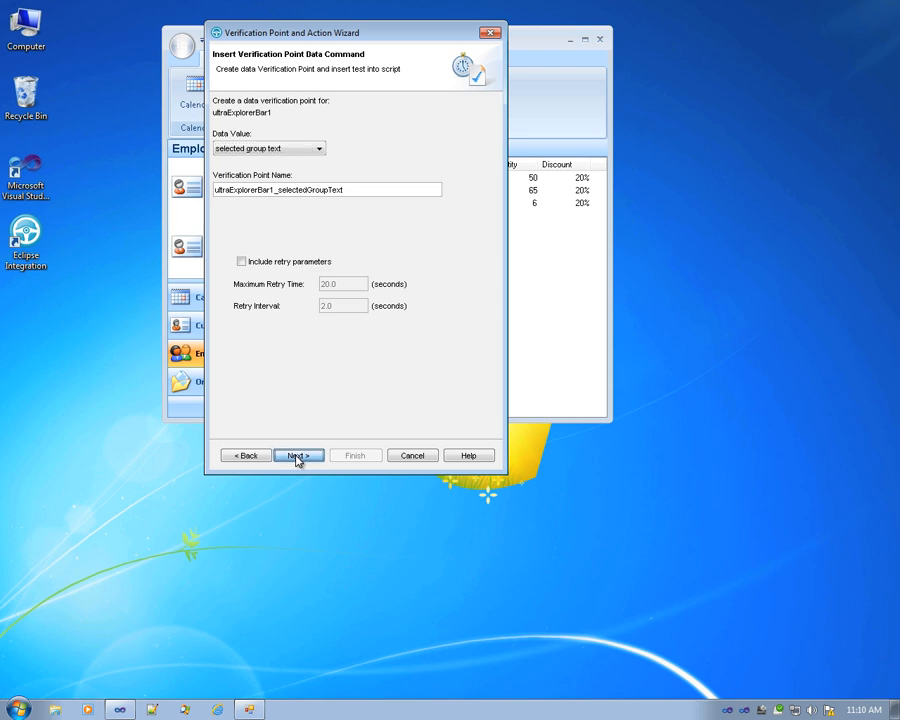
pyautogui.click(297, 455)
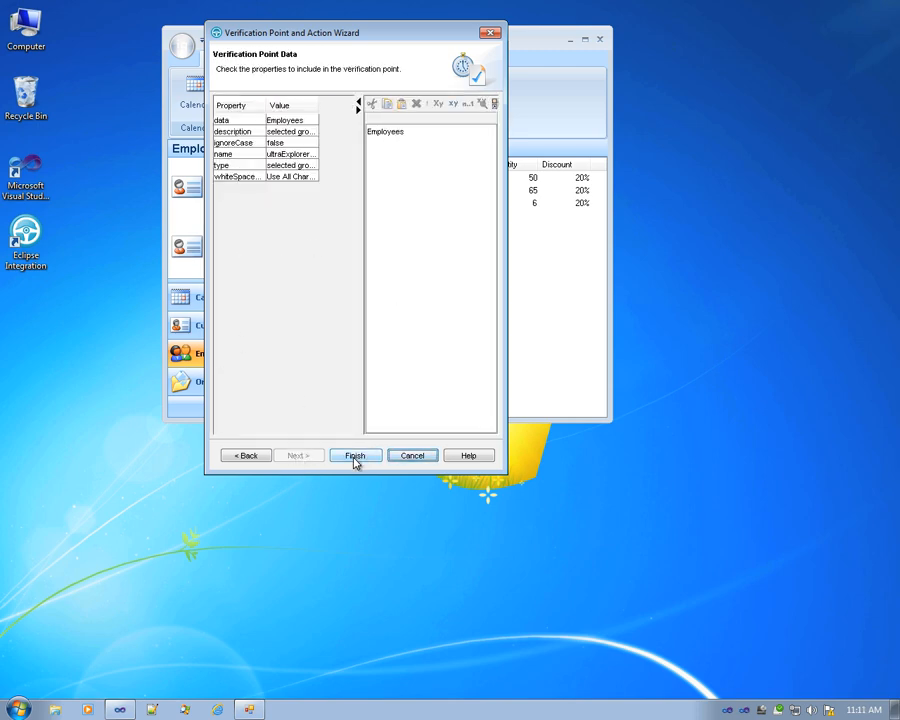
pyautogui.click(354, 455)
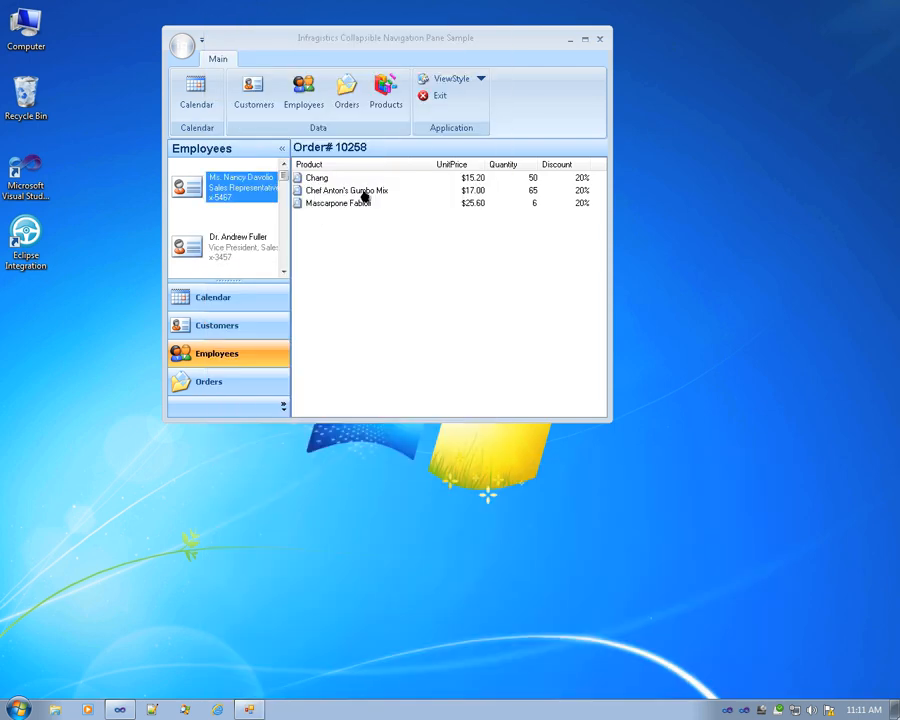
pyautogui.moveTo(451, 78)
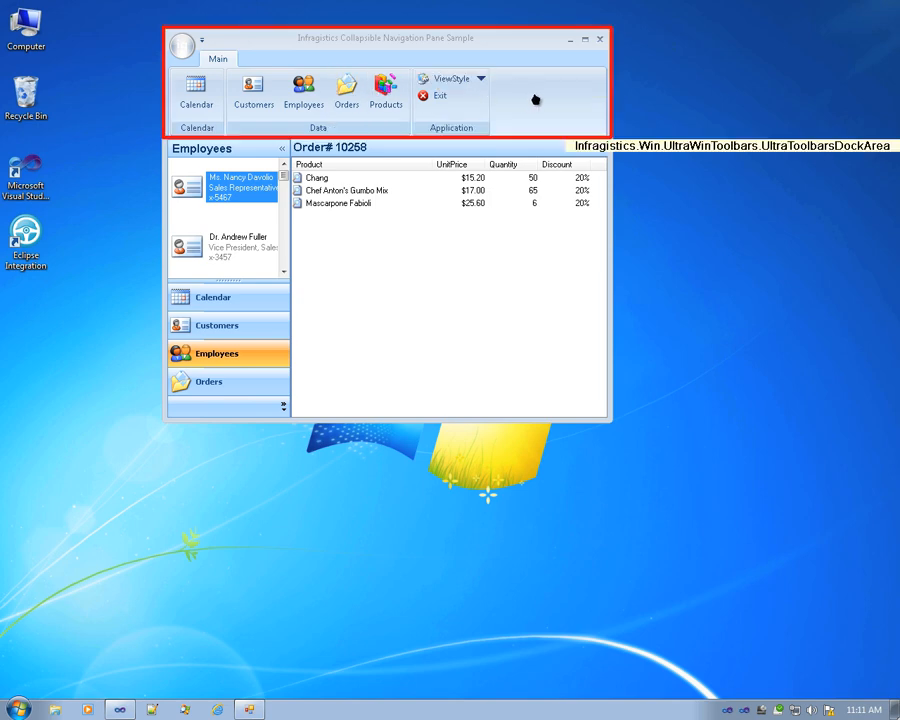
pyautogui.moveTo(455, 85)
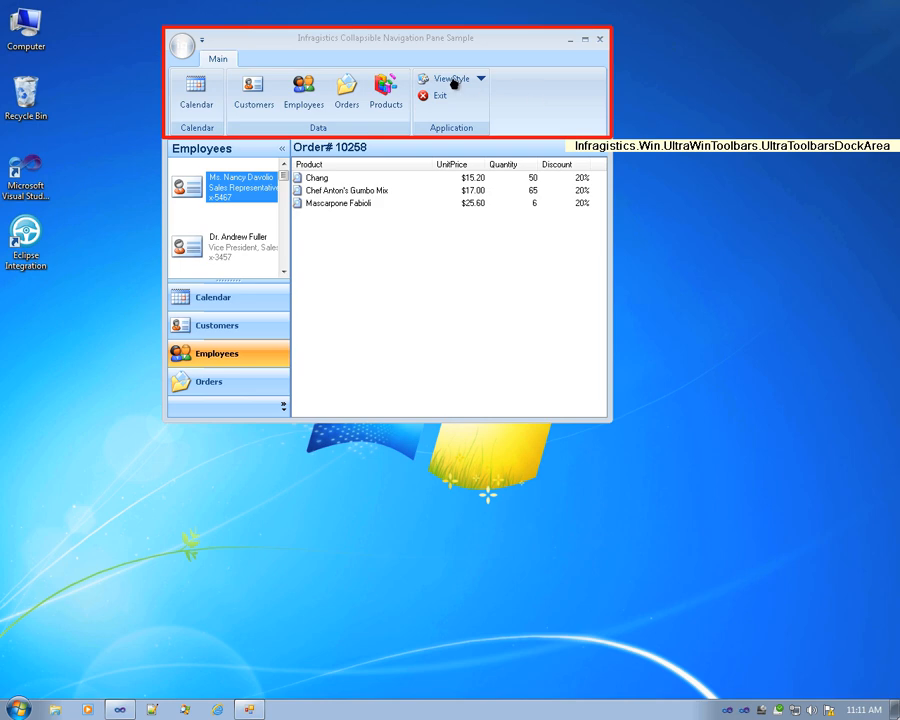
pyautogui.moveTo(450, 79)
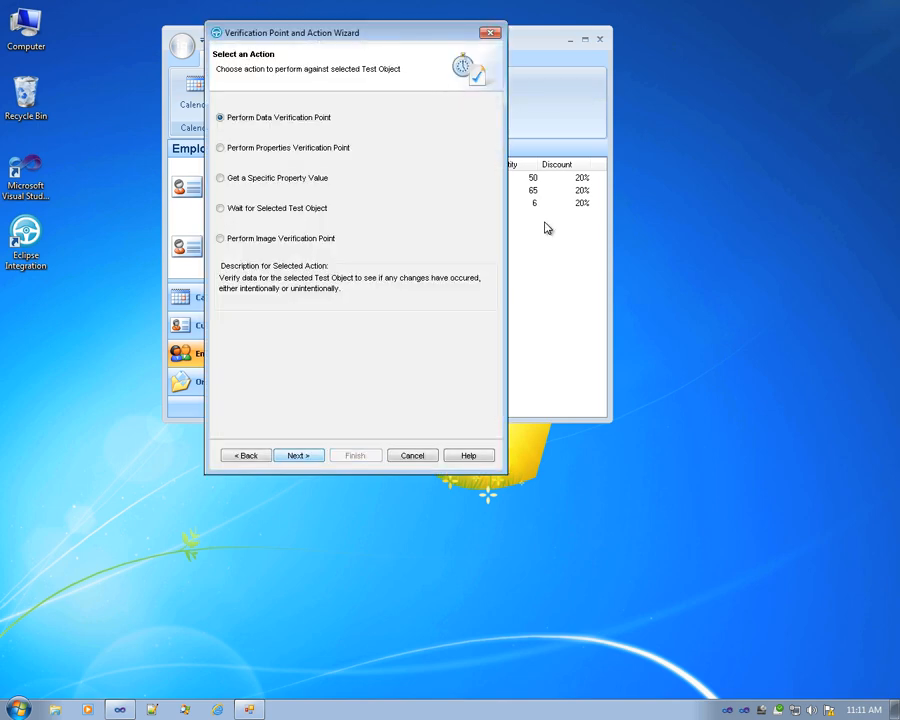
# Step: Start a data verification point on the toolbar area, verifying itemProperties
pyautogui.click(298, 455)
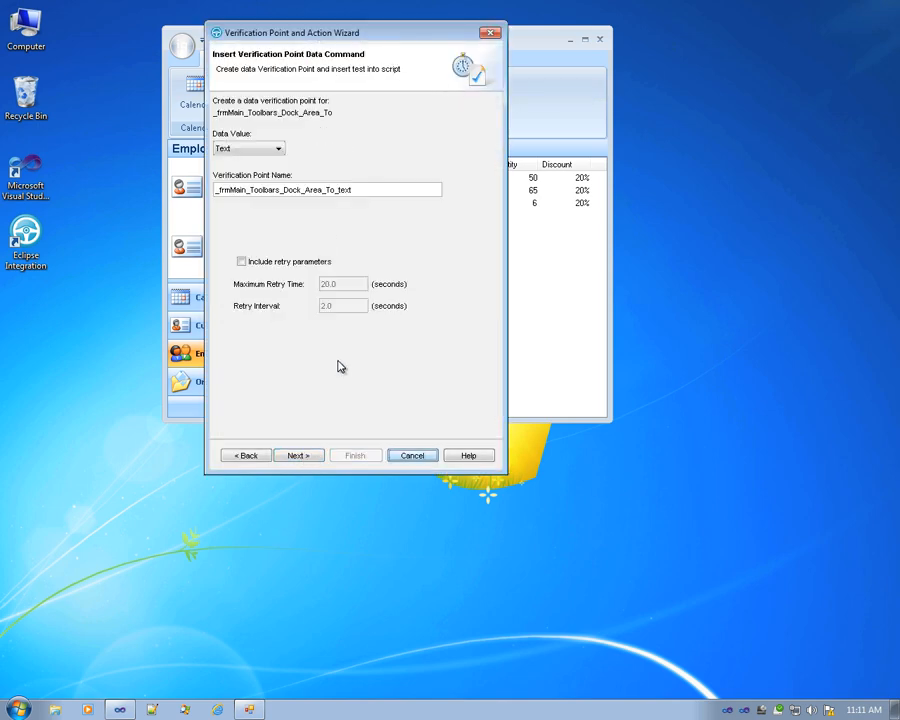
pyautogui.click(278, 148)
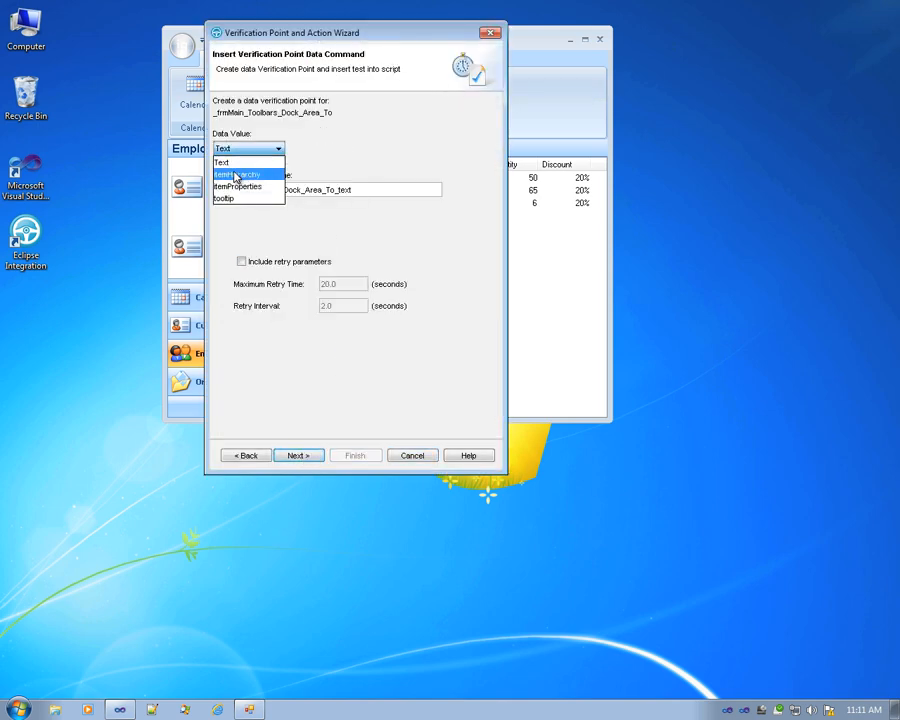
pyautogui.moveTo(237, 187)
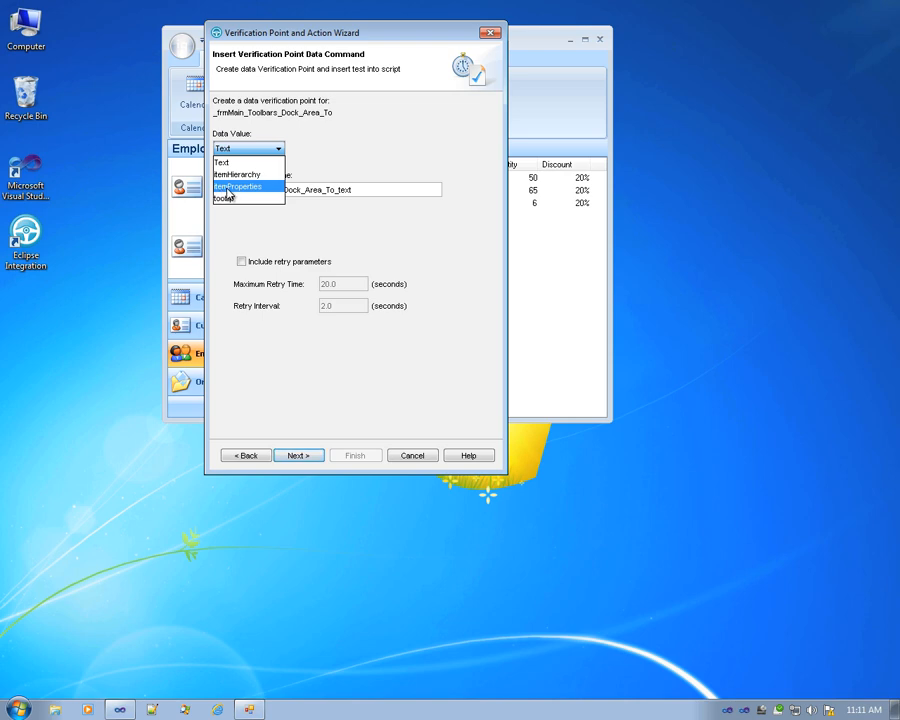
pyautogui.click(238, 187)
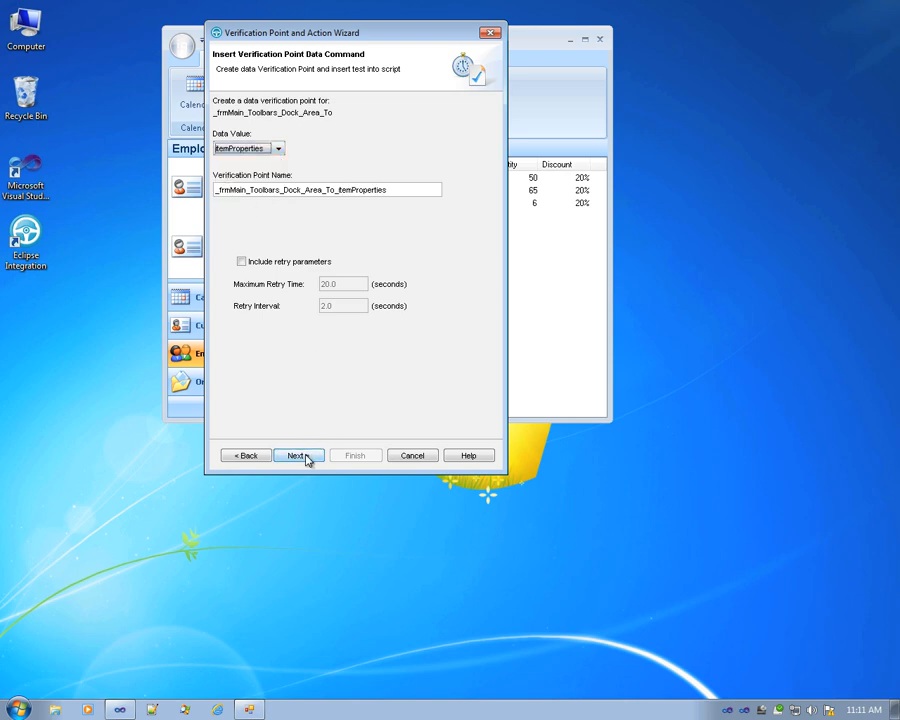
# Step: Expand and include Office2007 in the check, opening the Blue item's property details
pyautogui.click(296, 455)
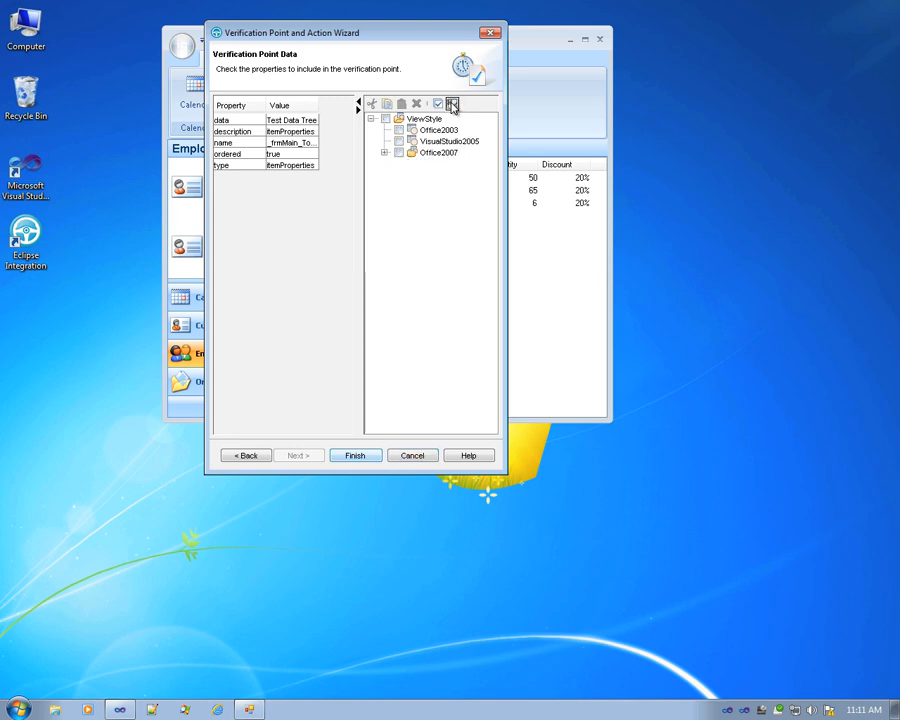
pyautogui.click(386, 153)
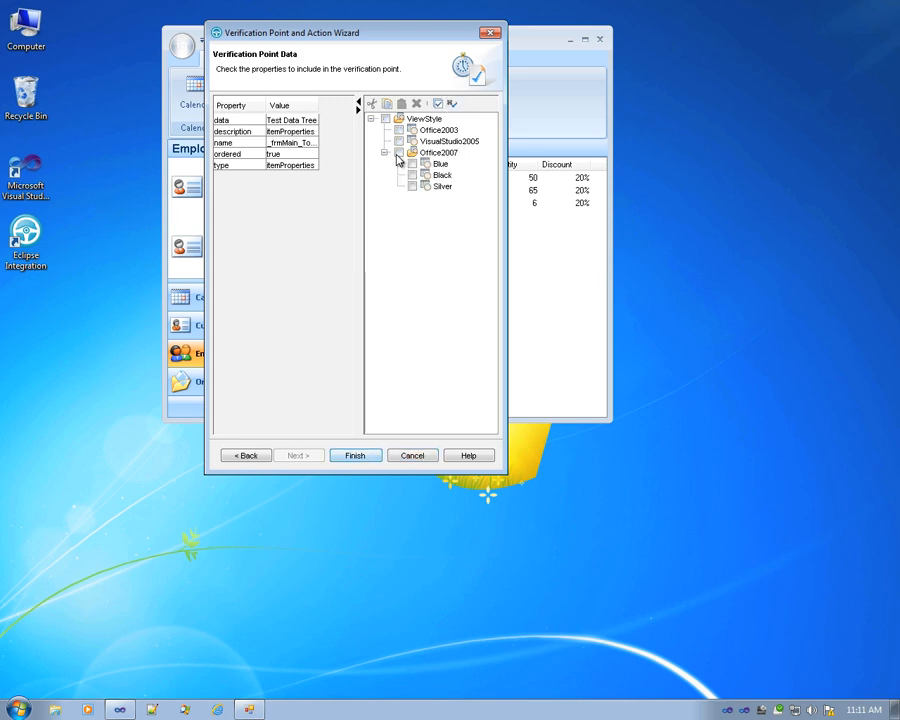
pyautogui.click(441, 174)
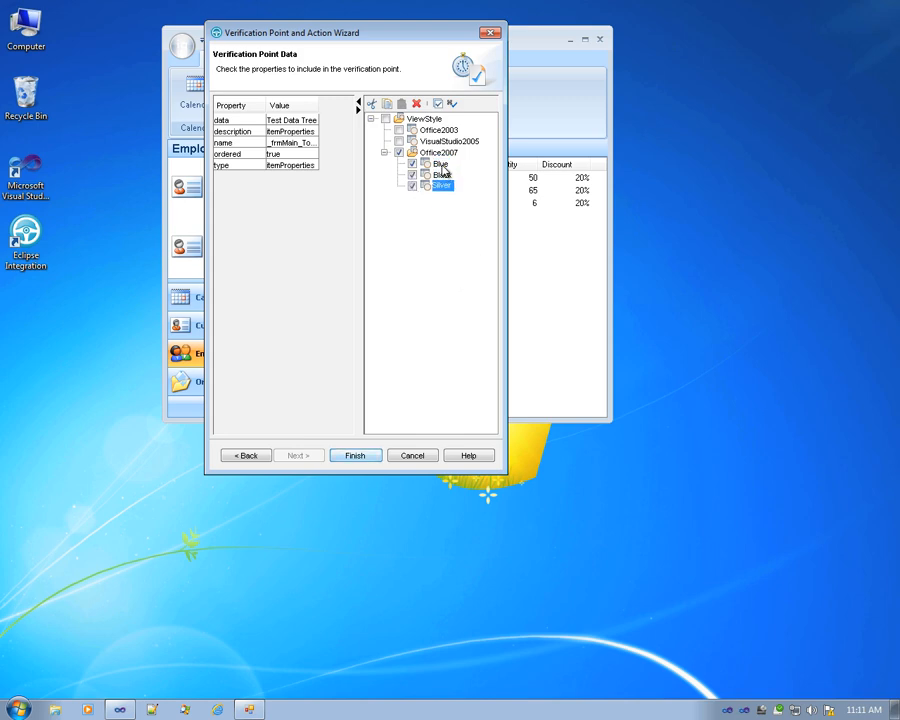
pyautogui.doubleClick(440, 164)
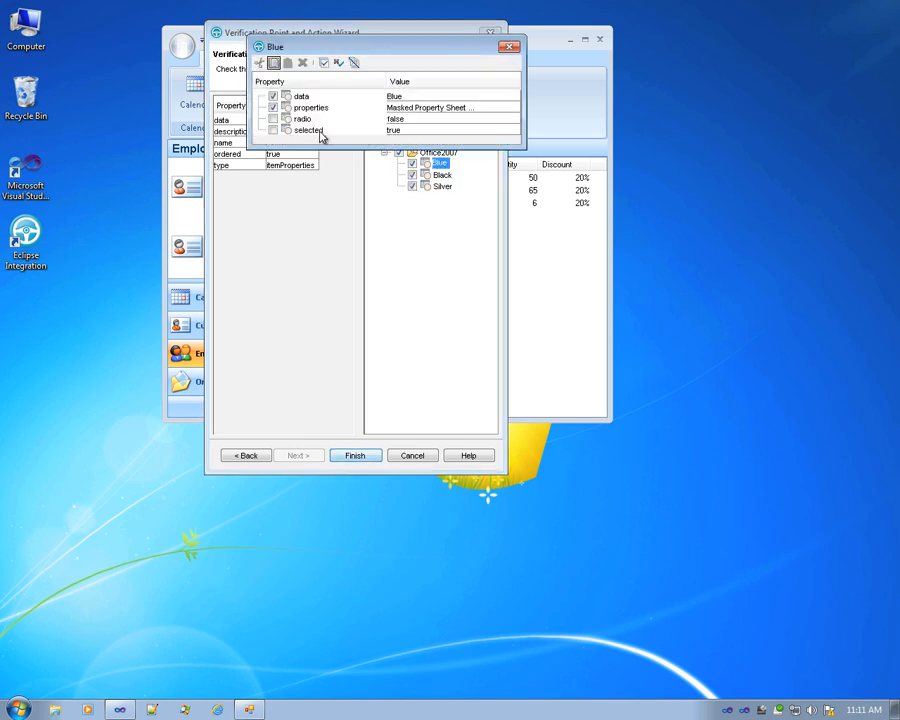
# Step: Check the selected state of Blue, Black and Silver, then finish the verification point
pyautogui.click(308, 130)
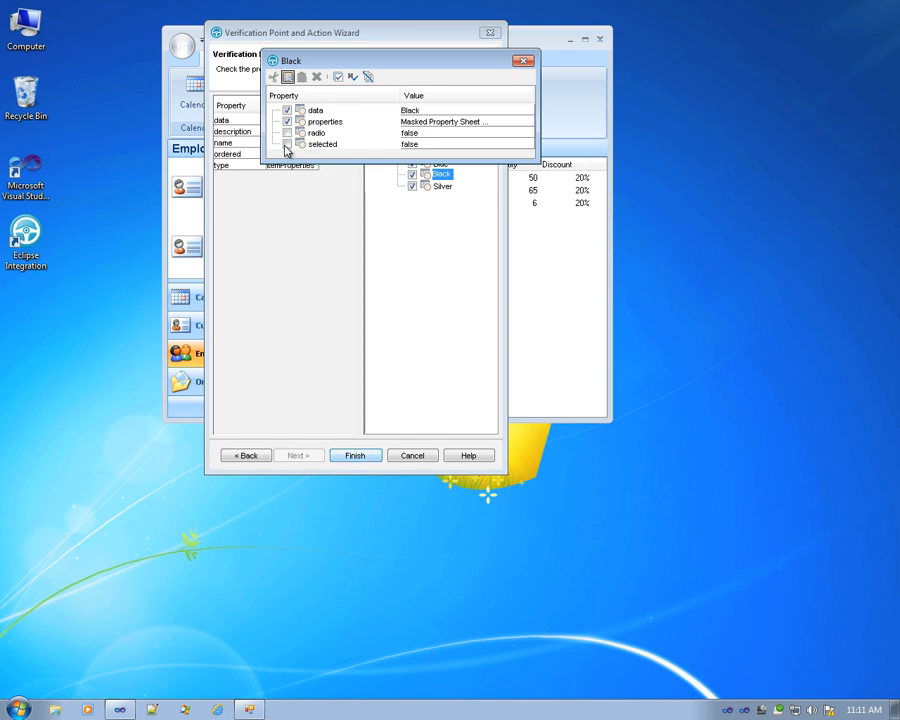
pyautogui.click(322, 143)
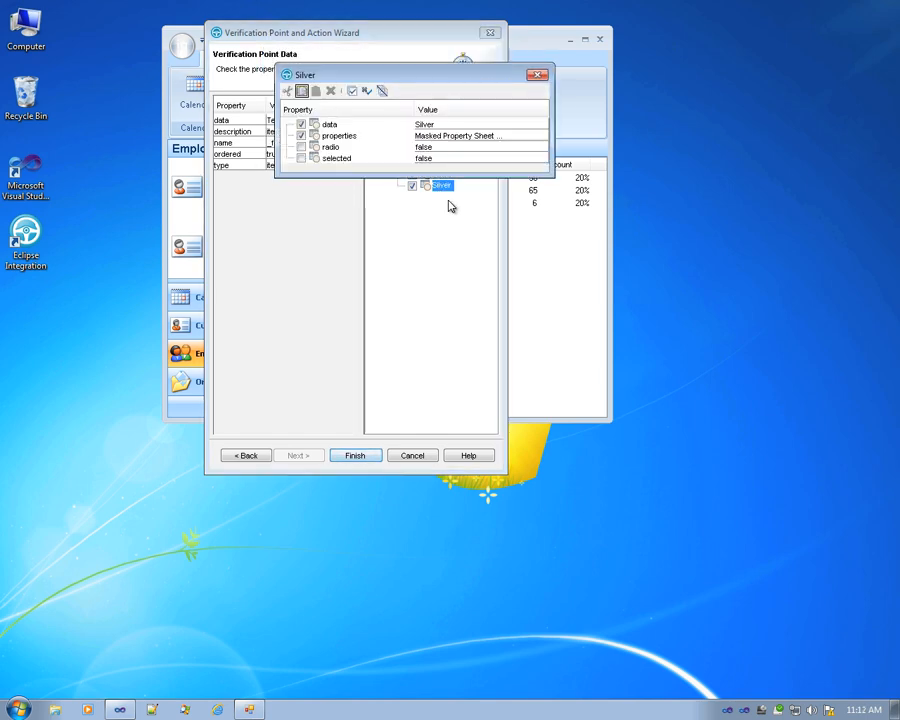
pyautogui.click(335, 158)
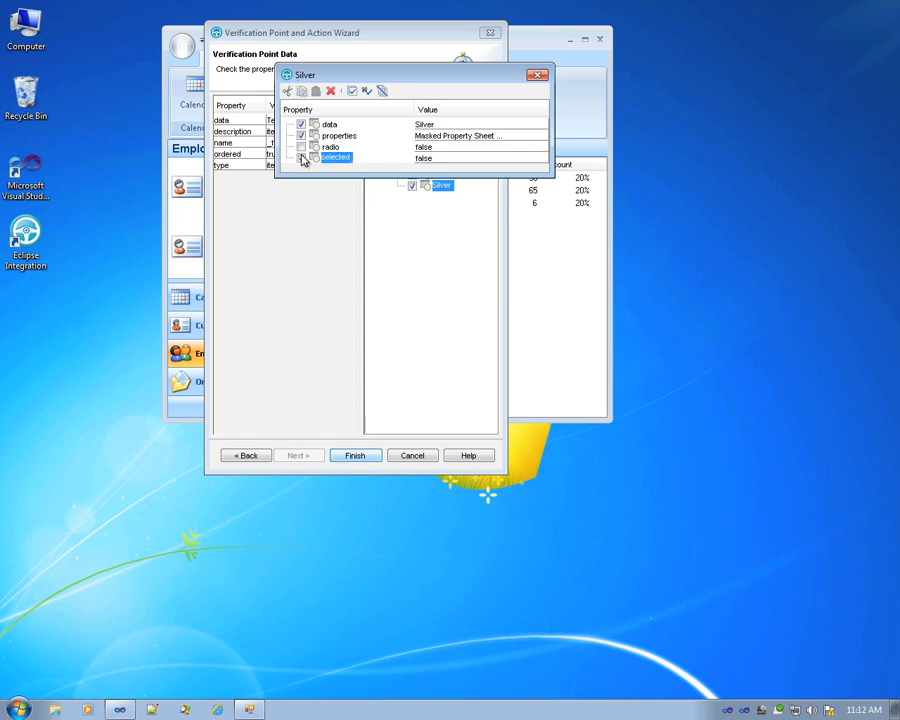
pyautogui.click(301, 158)
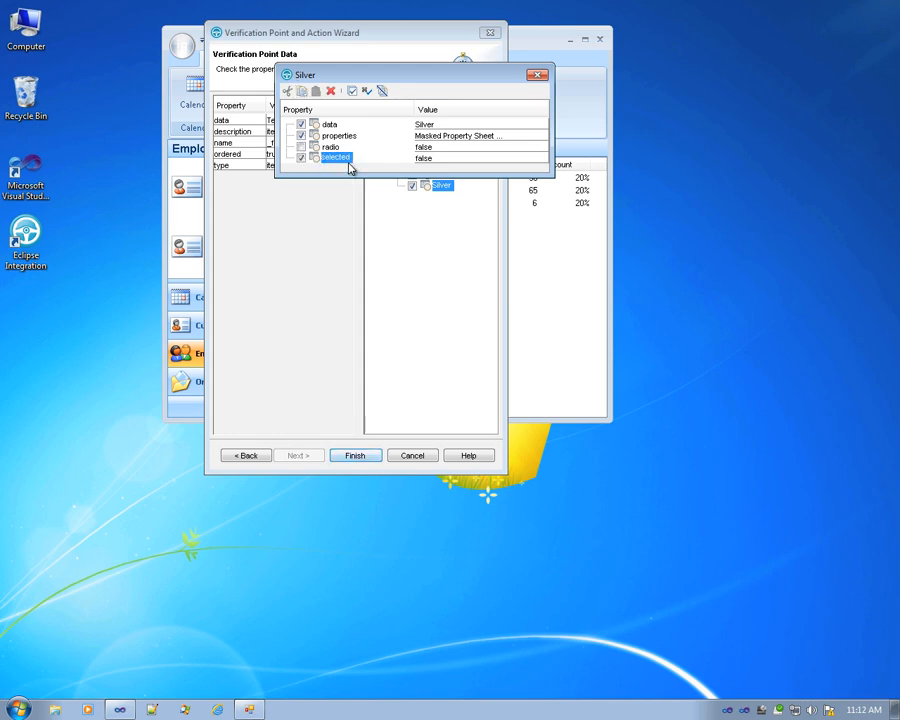
pyautogui.moveTo(538, 75)
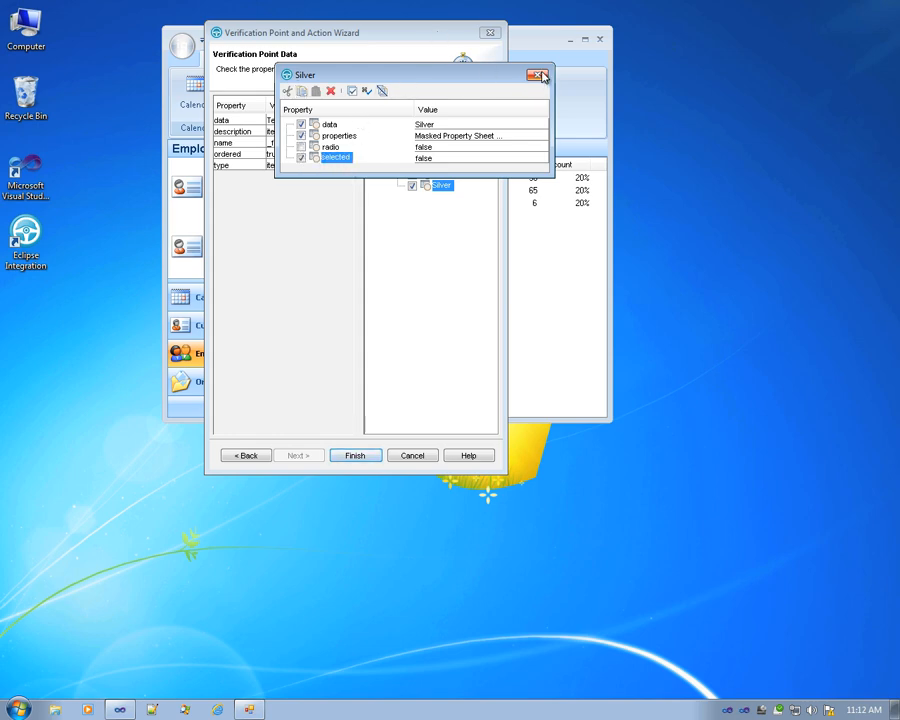
pyautogui.click(539, 74)
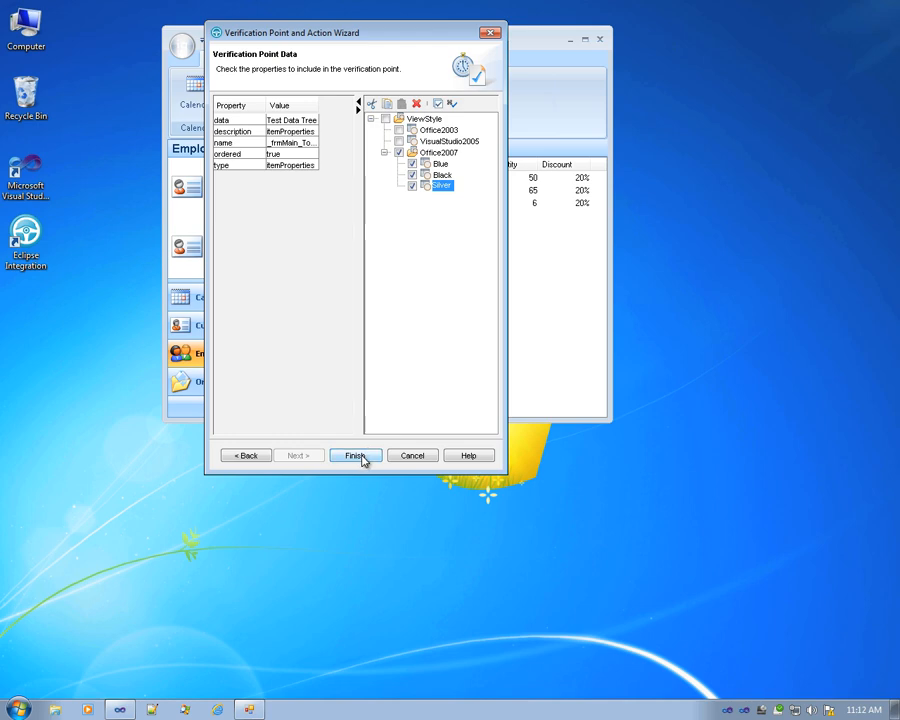
pyautogui.click(354, 455)
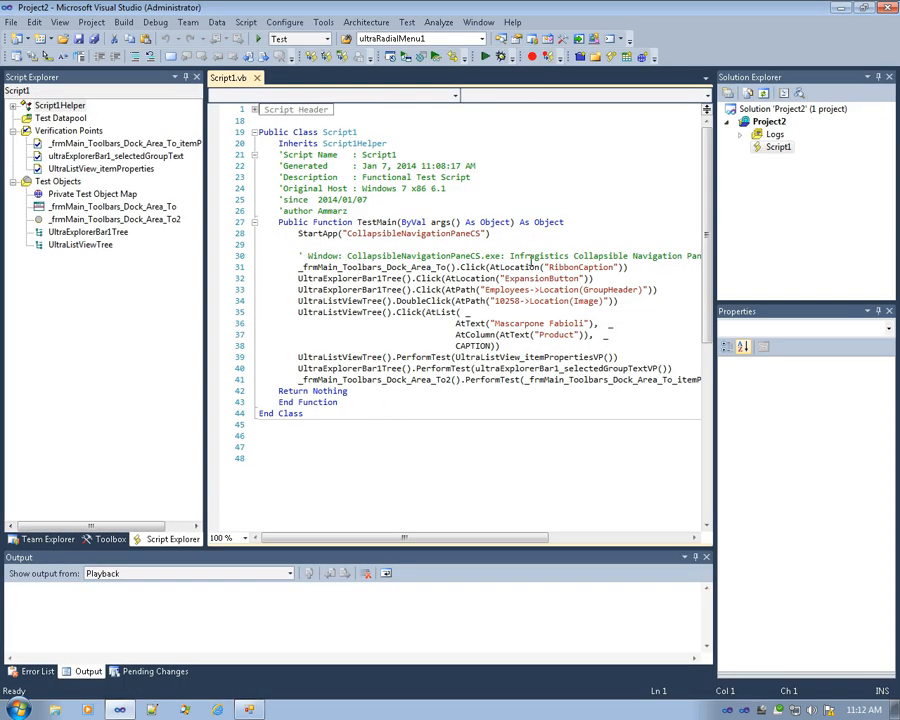
# Step: Bring the leftover Infragistics sample window forward and close it
pyautogui.click(485, 265)
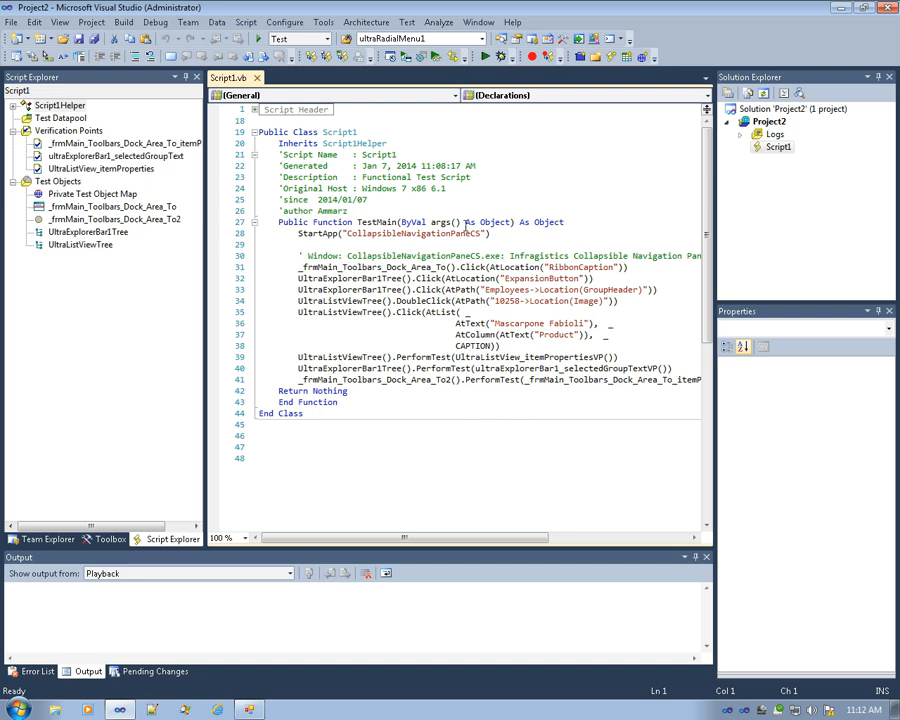
pyautogui.moveTo(483, 56)
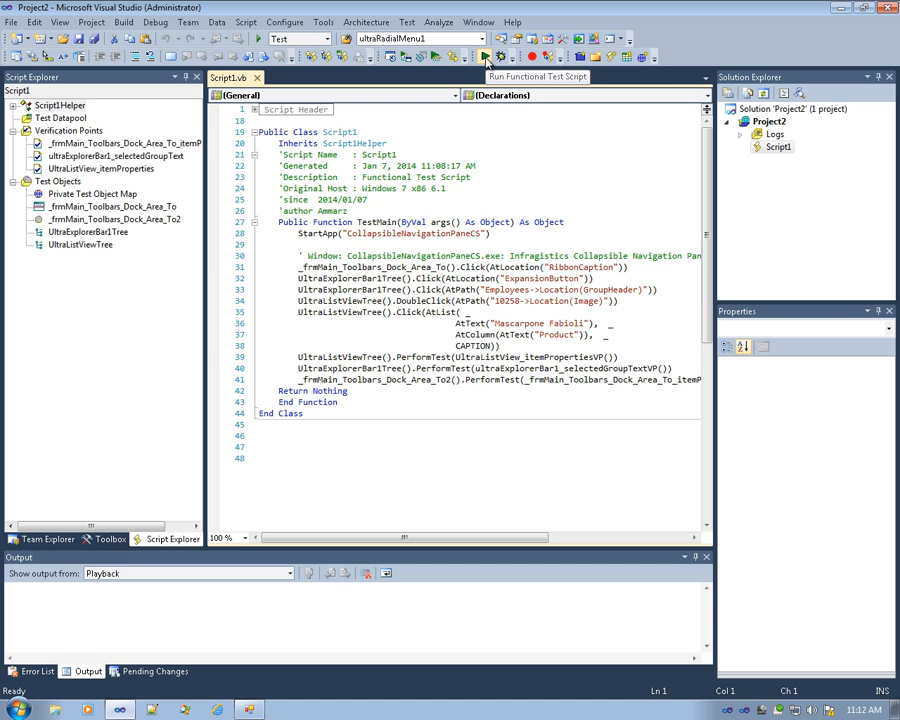
pyautogui.click(483, 56)
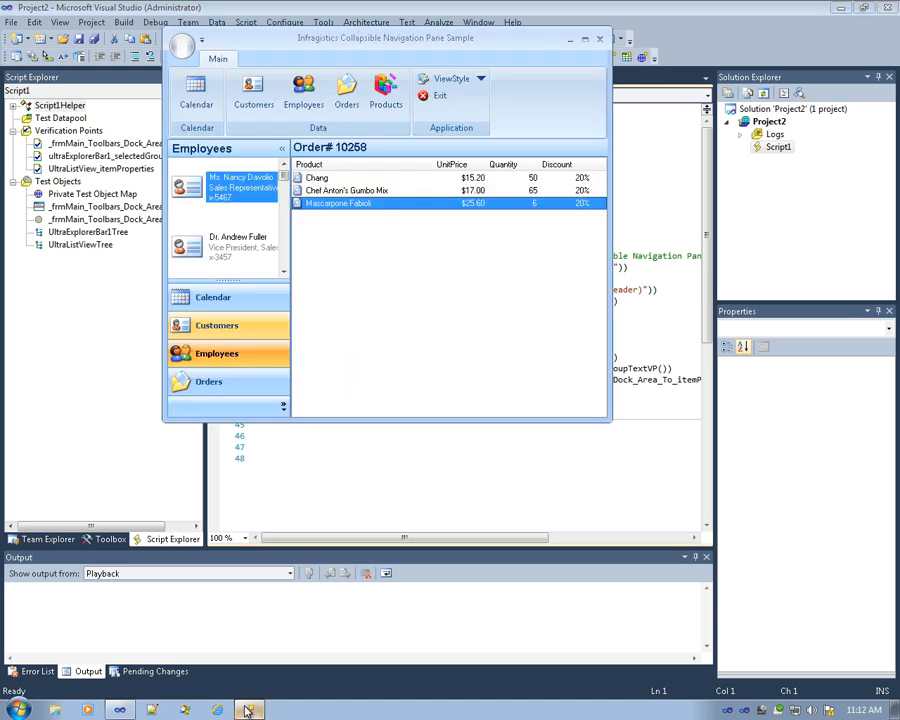
pyautogui.moveTo(600, 45)
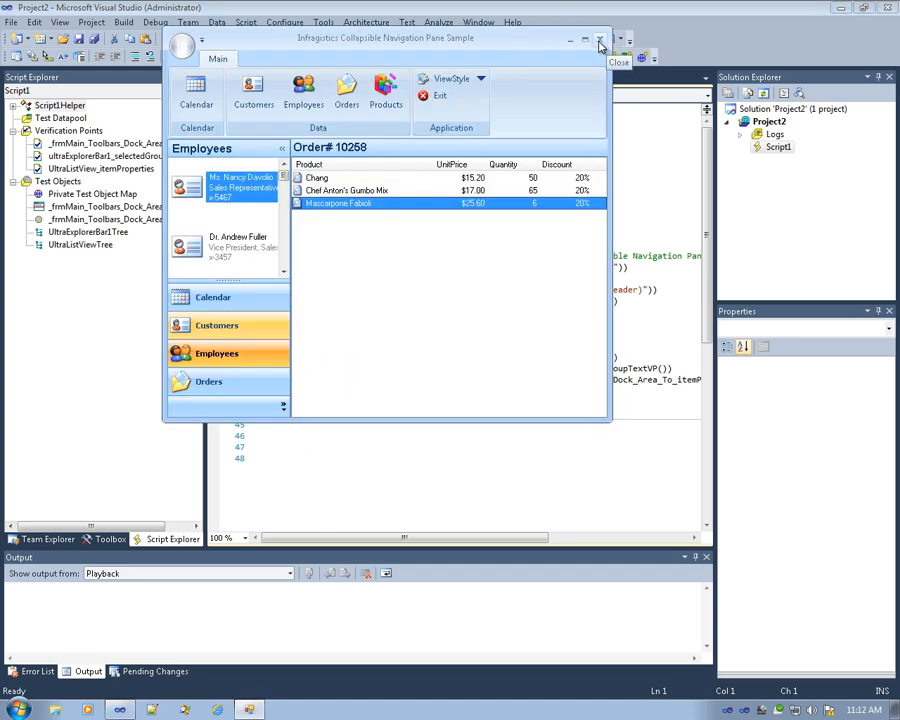
pyautogui.click(600, 43)
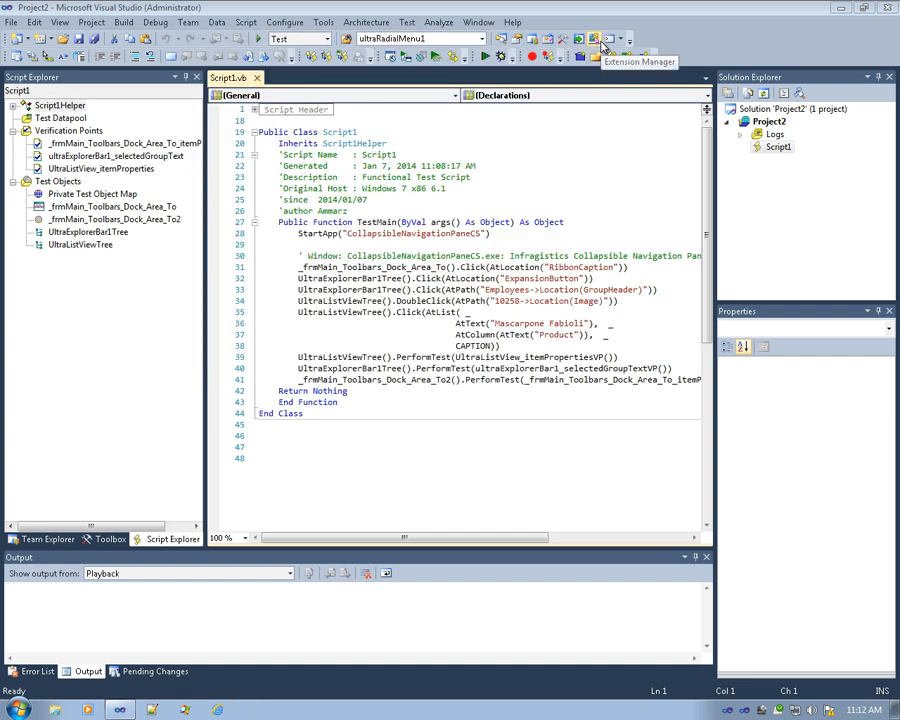
pyautogui.moveTo(482, 57)
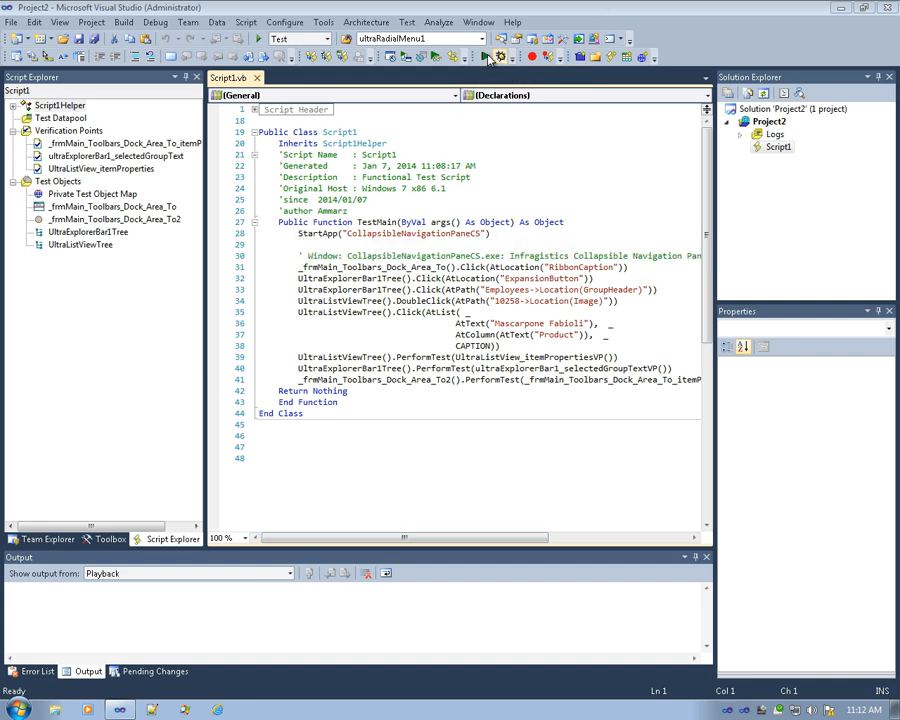
# Step: Run Script1 again, keeping the log name Script1
pyautogui.click(481, 56)
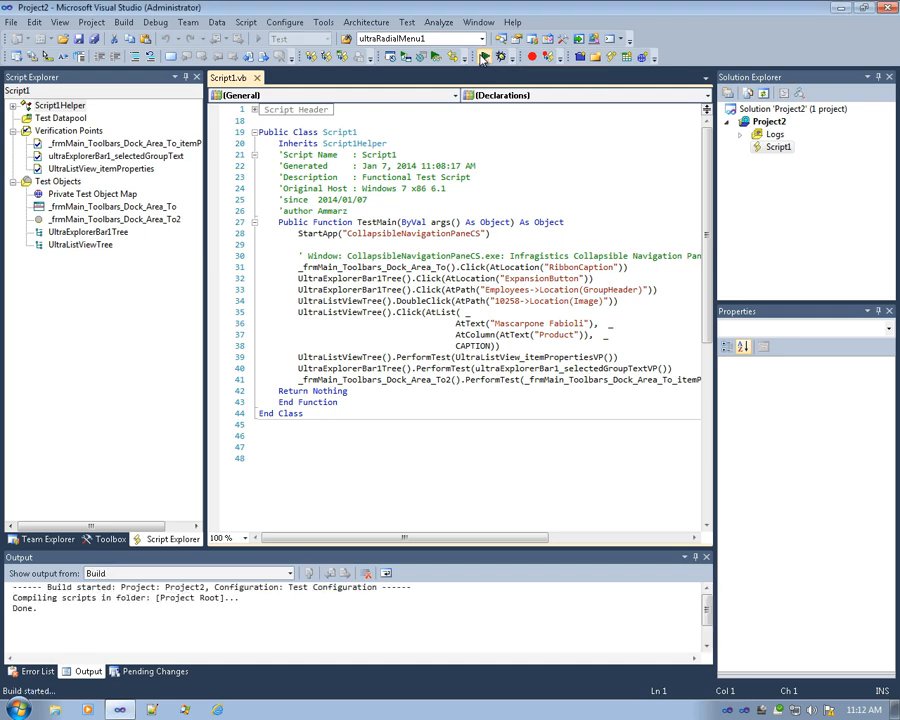
pyautogui.click(483, 56)
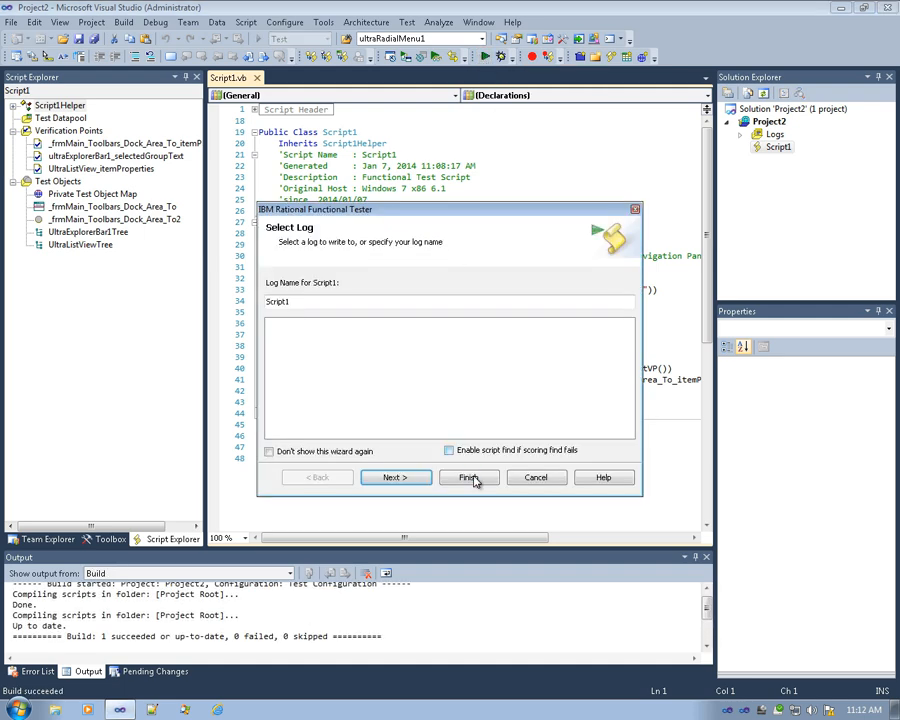
pyautogui.click(469, 477)
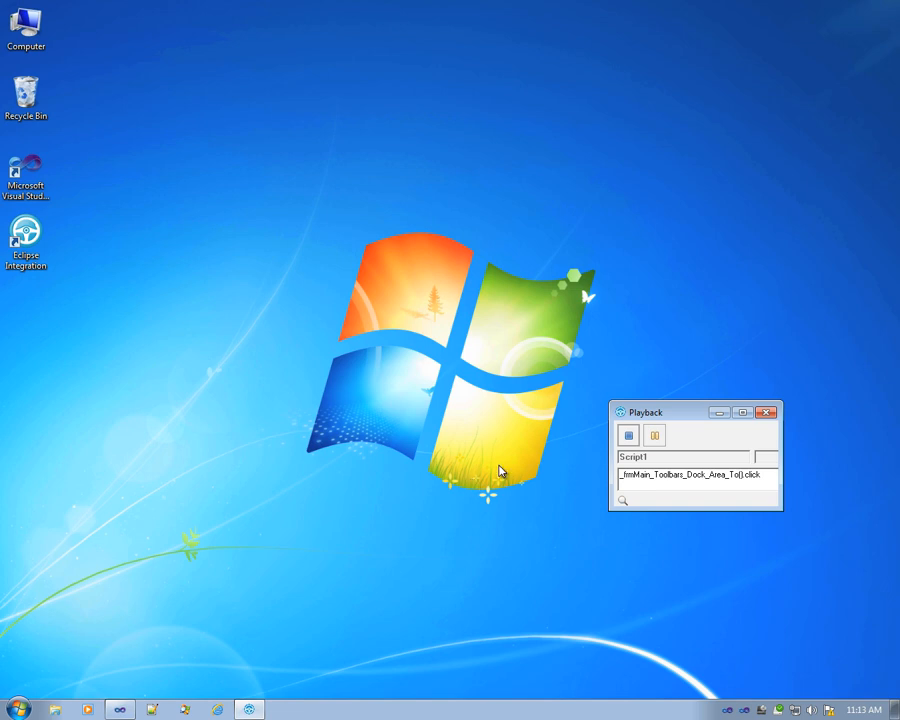
# Step: Let playback replay Script1 on the sample app through the list view verification point
pyautogui.click(628, 435)
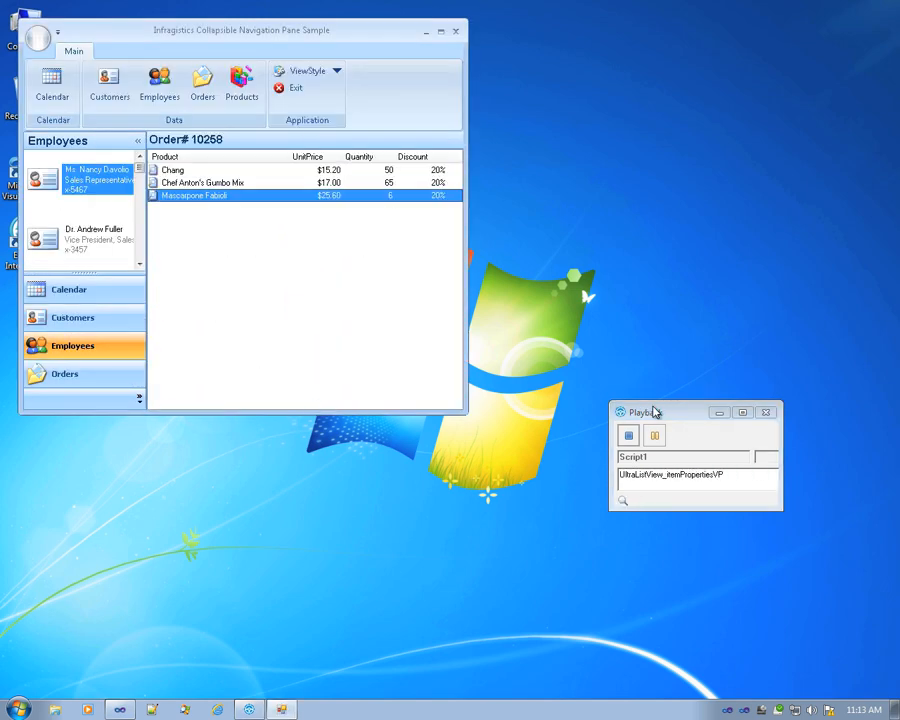
pyautogui.click(628, 435)
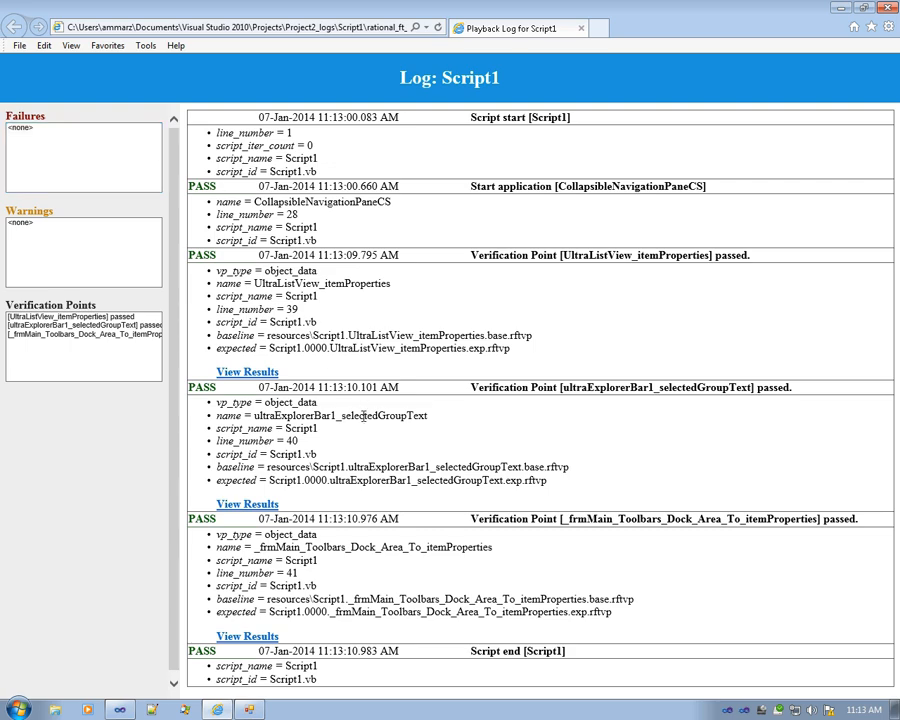
pyautogui.moveTo(294, 560)
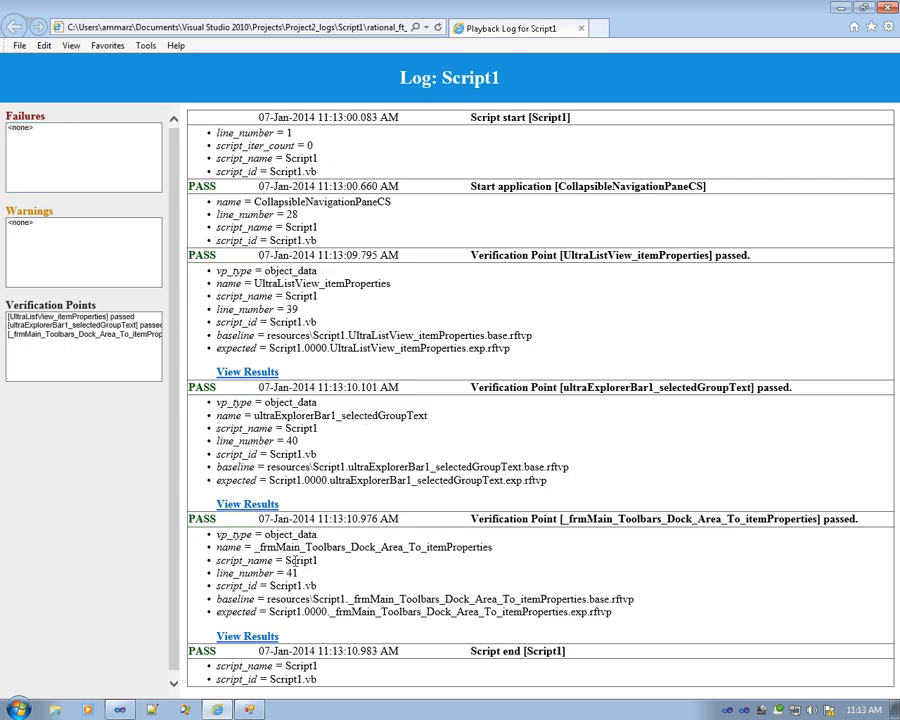